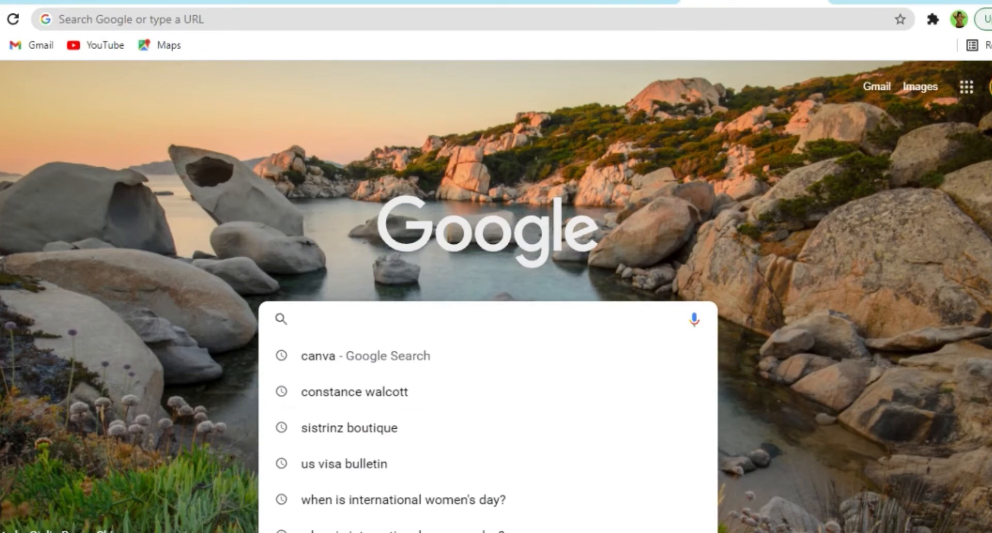
Step: Search Google for 'padlet' and scroll through the results
text(padlet)
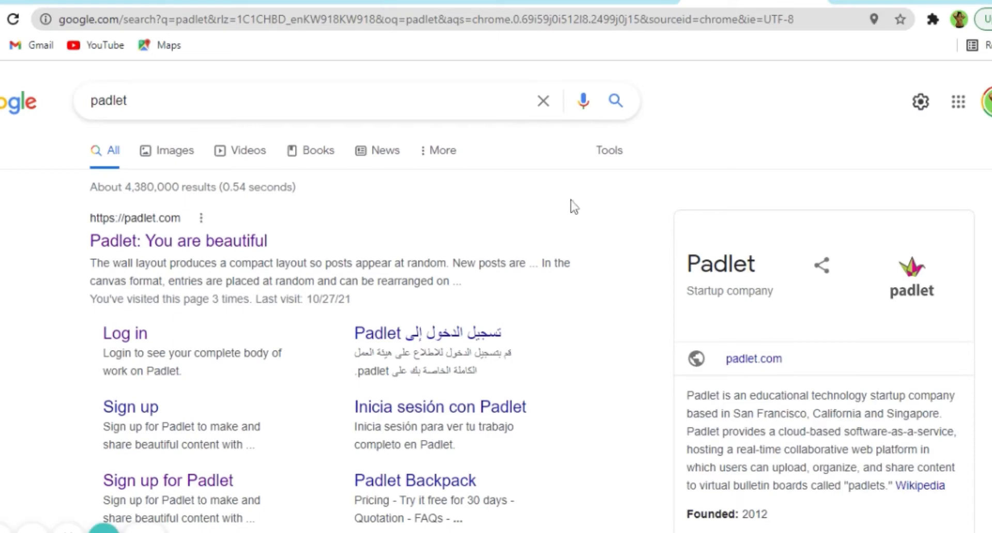
scroll(down, 3)
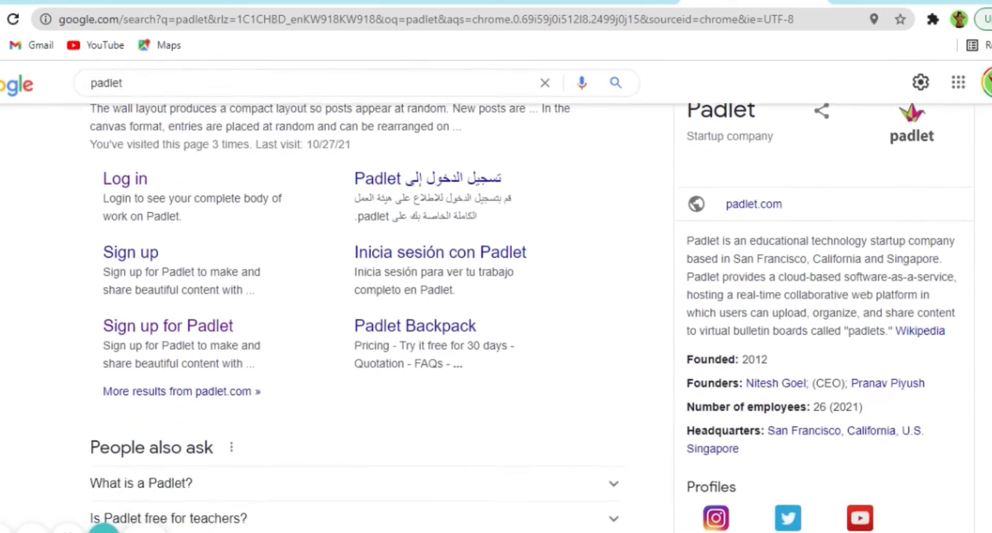
scroll(up, 3)
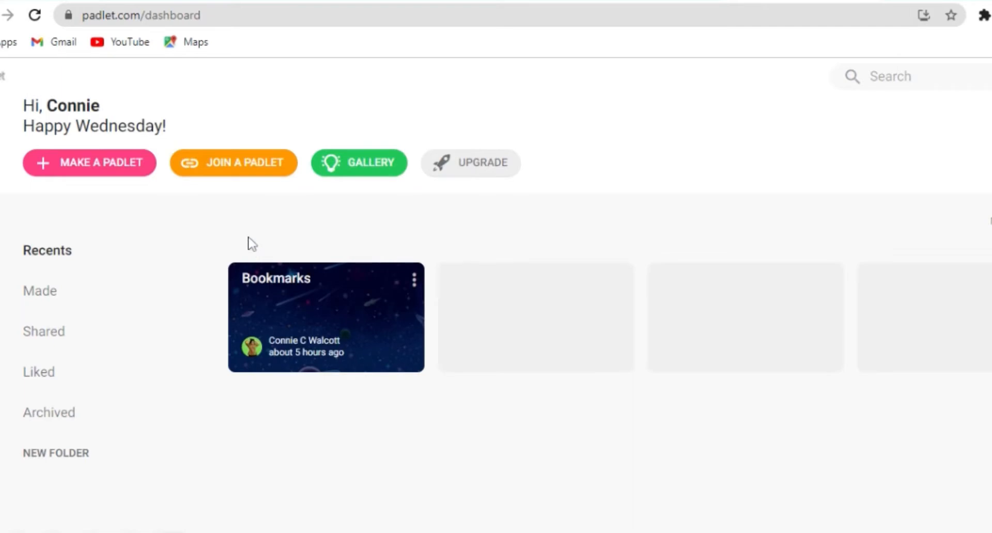
mouse_move(16, 116)
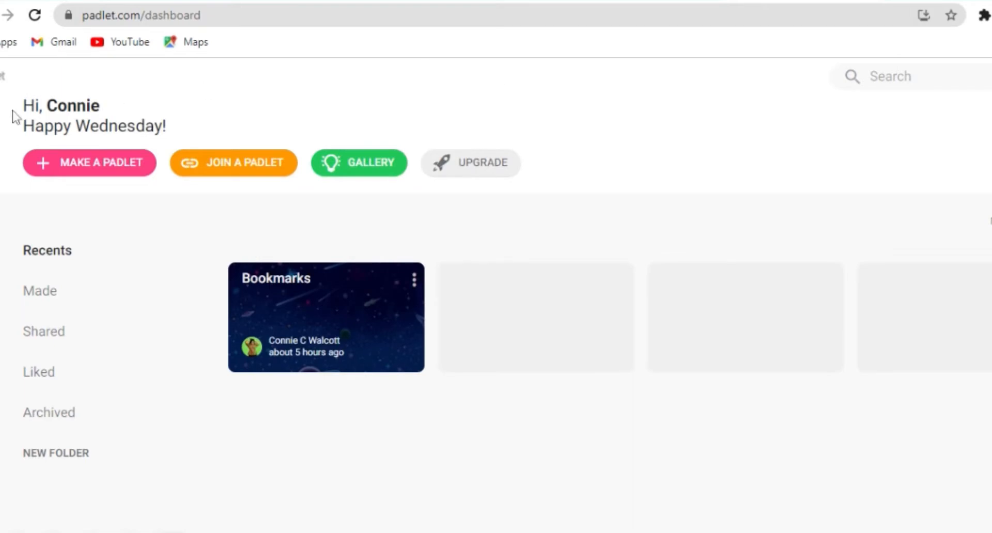
mouse_move(200, 133)
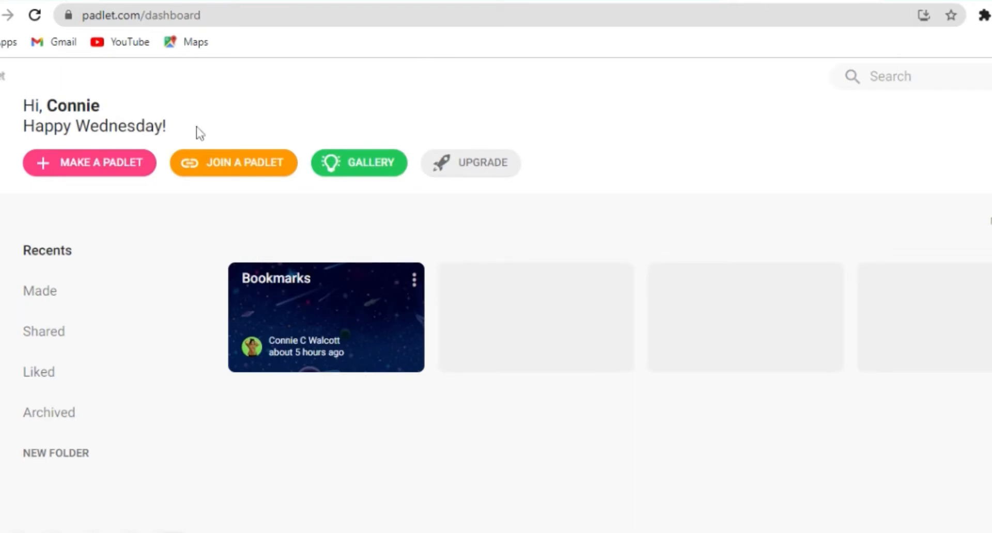
mouse_move(227, 116)
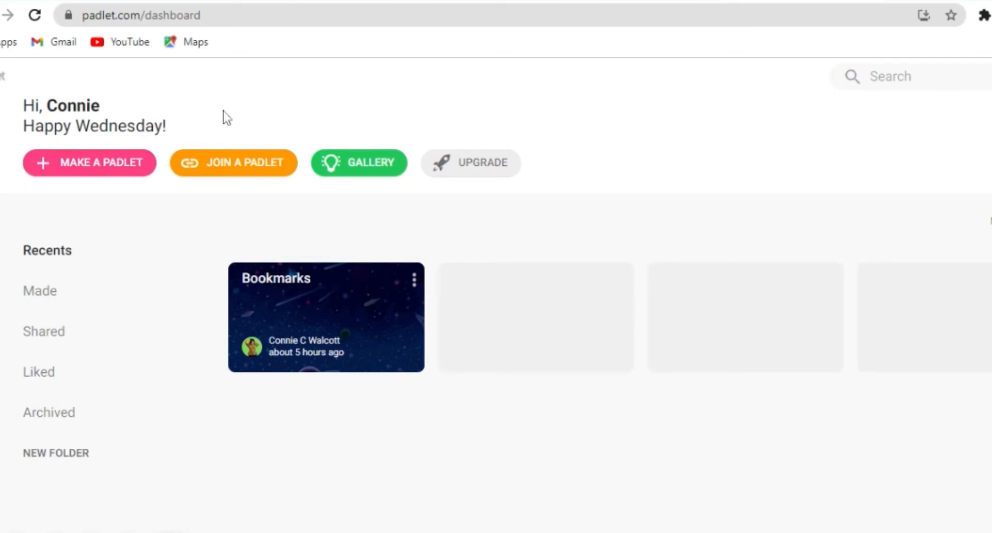
mouse_move(767, 153)
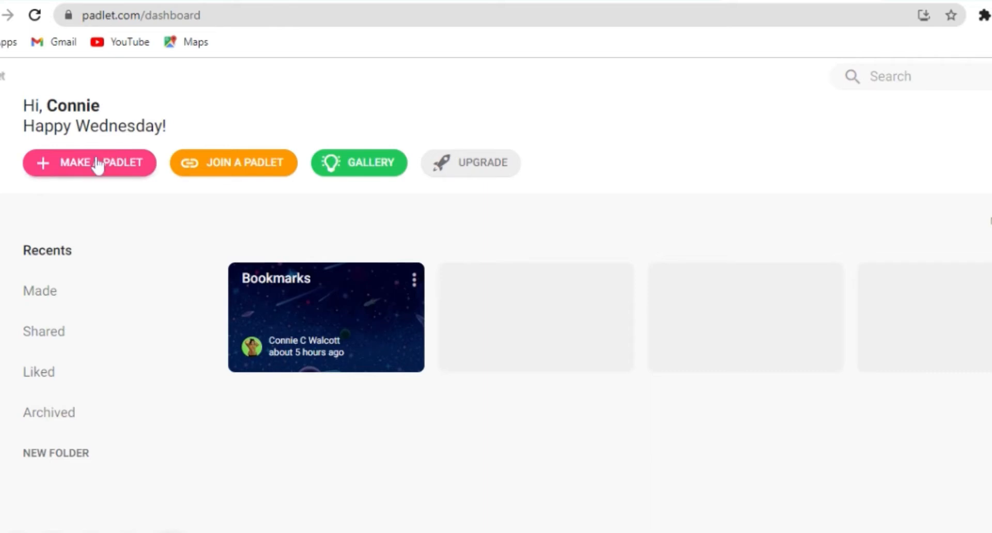
mouse_move(98, 172)
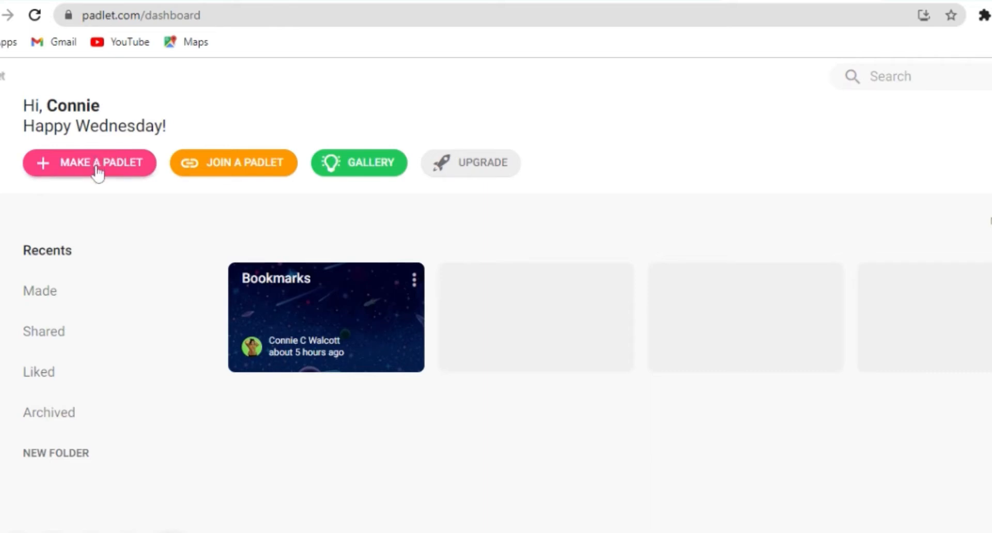
mouse_move(226, 166)
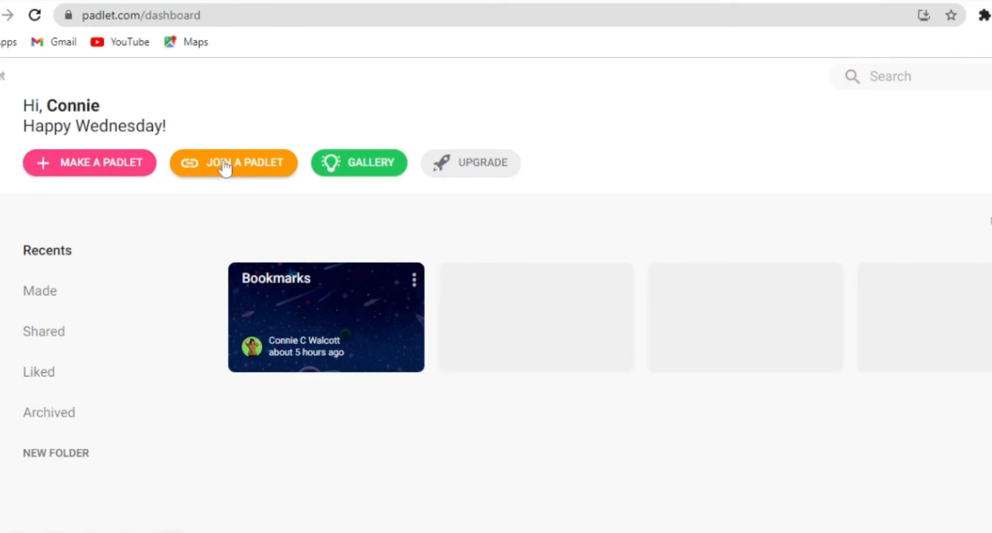
mouse_move(367, 171)
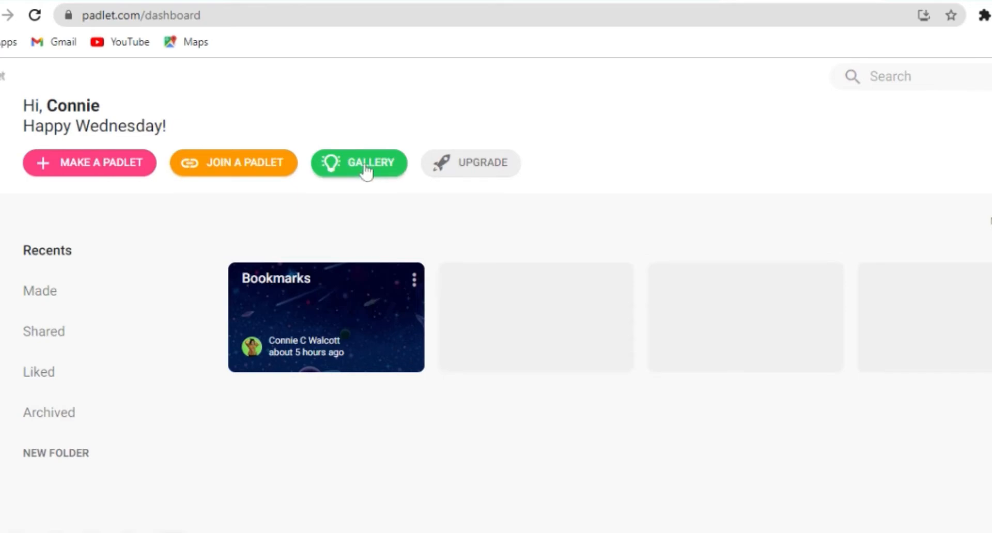
Step: Browse the Padlet Gallery of example padlets by scrolling through them
click(359, 163)
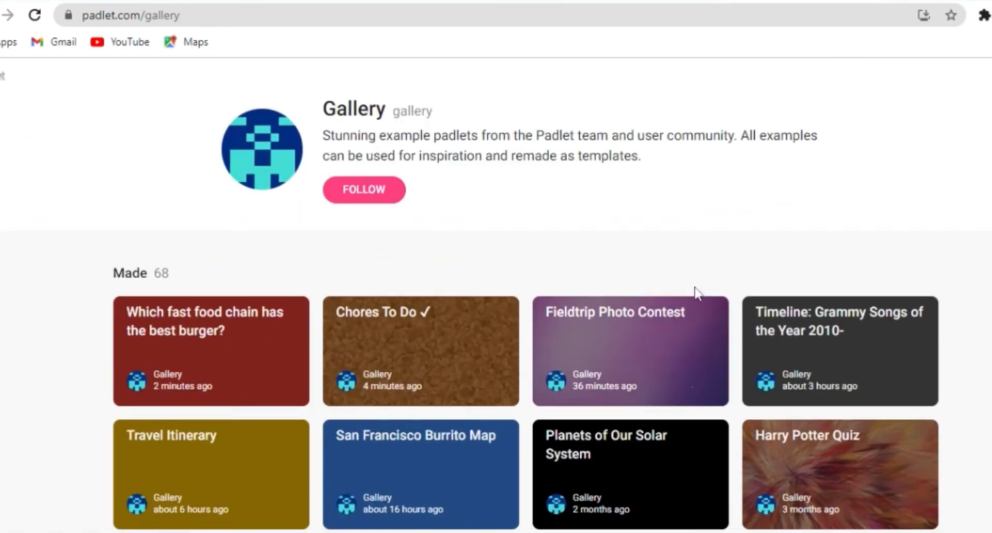
scroll(down, 3)
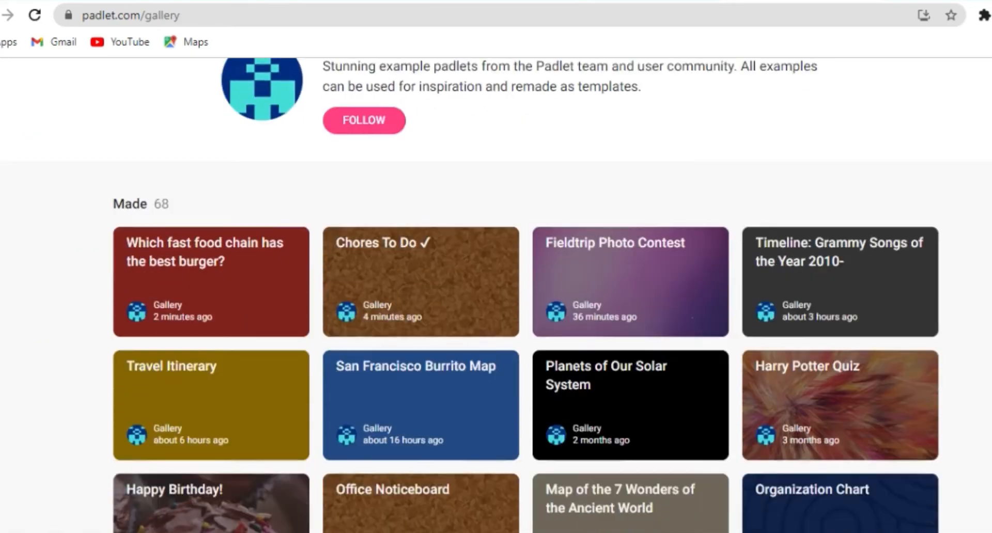
scroll(down, 3)
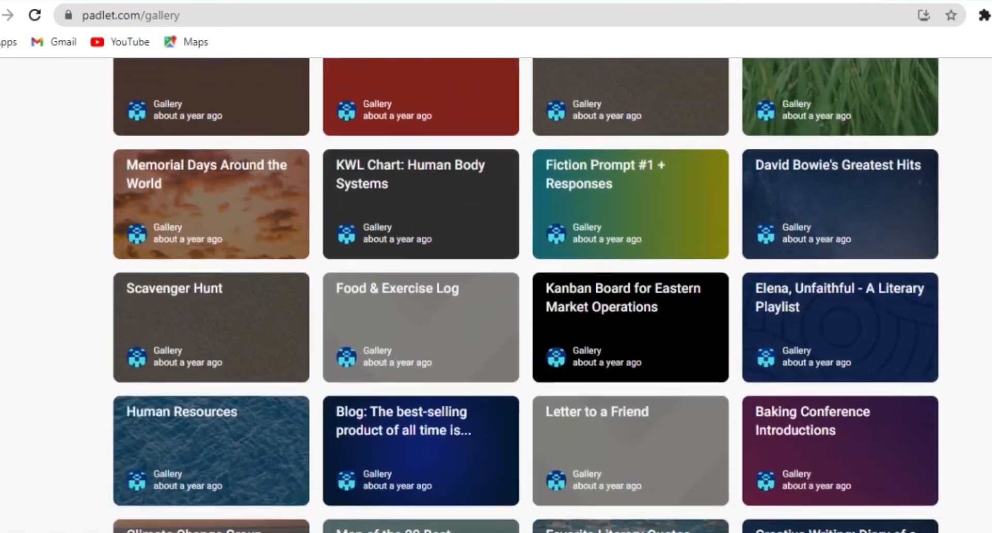
scroll(down, 3)
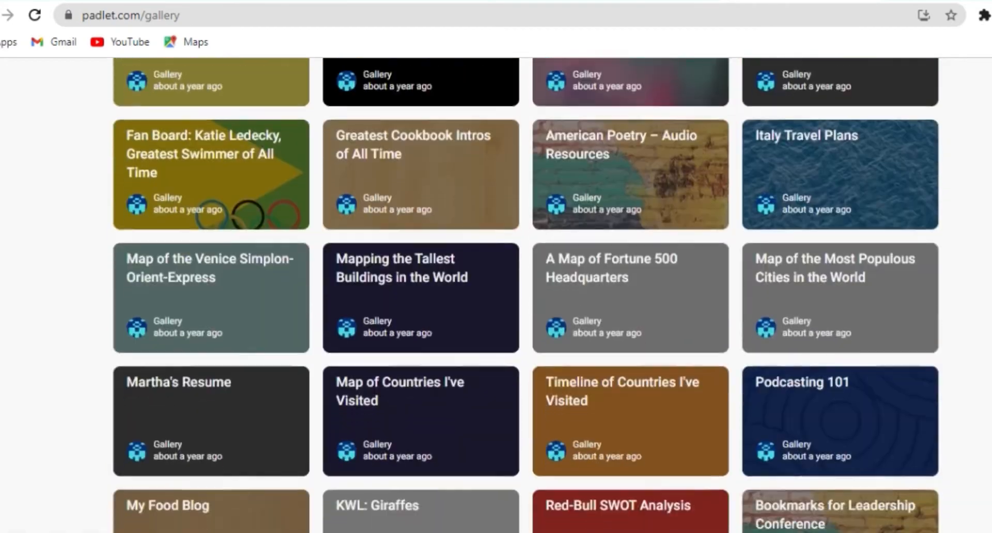
scroll(up, 3)
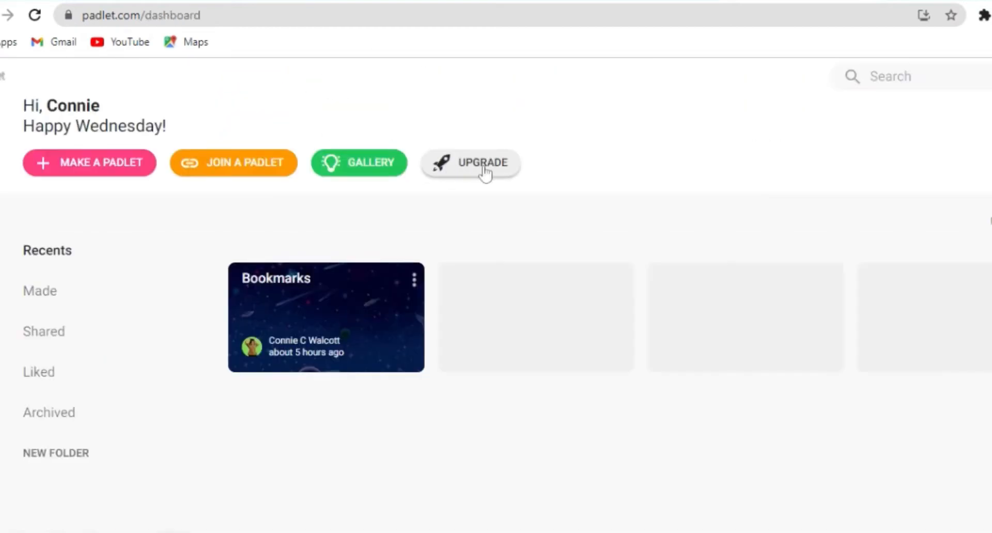
mouse_move(553, 158)
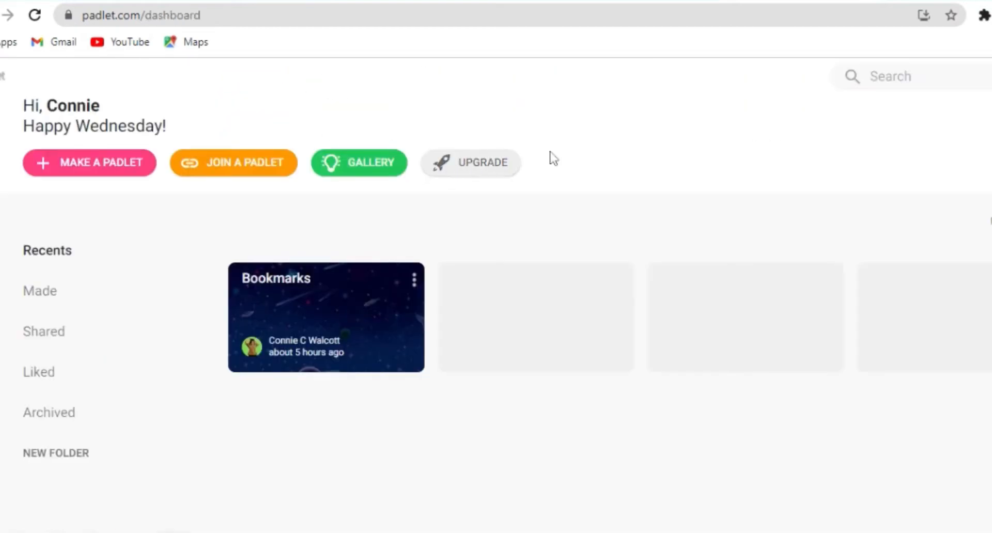
mouse_move(496, 171)
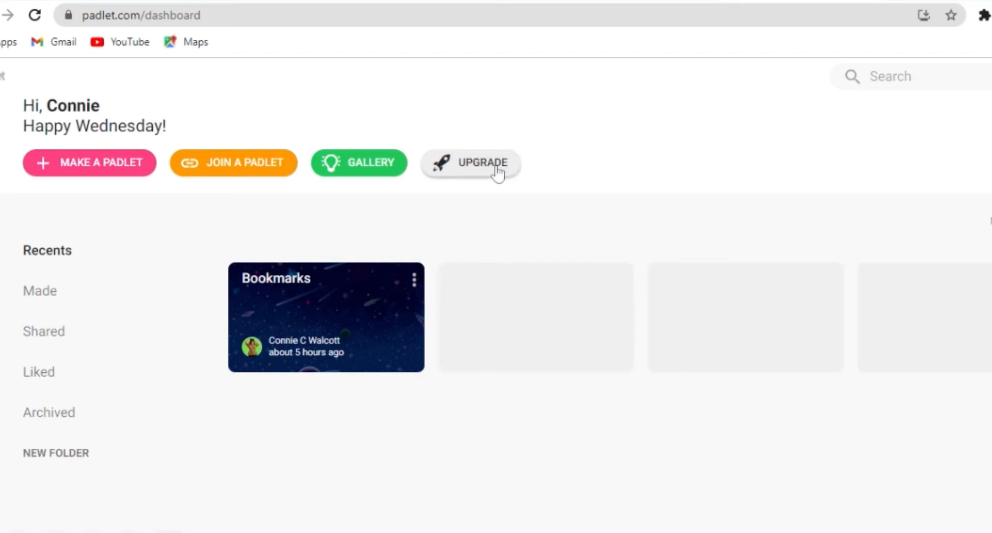
mouse_move(471, 164)
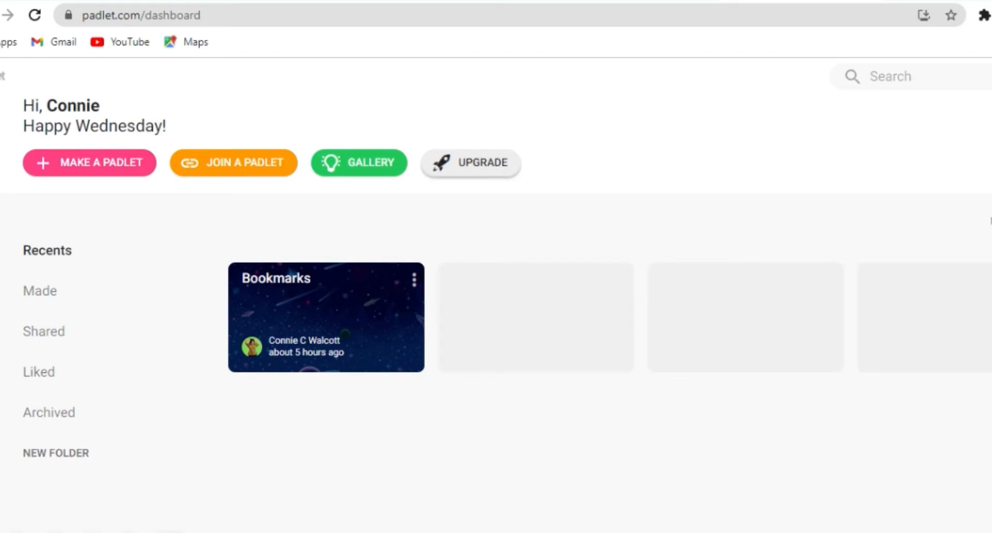
mouse_move(709, 471)
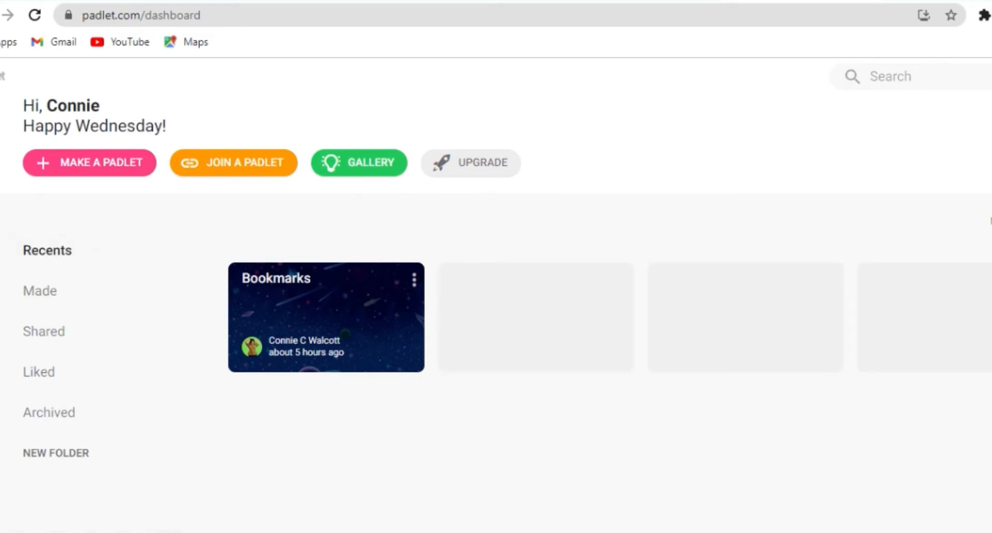
mouse_move(92, 275)
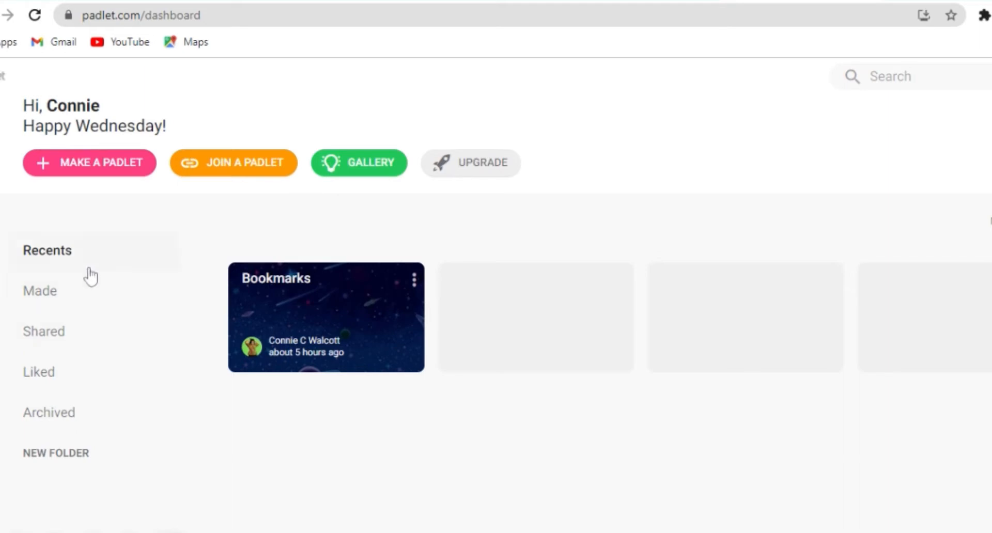
mouse_move(58, 257)
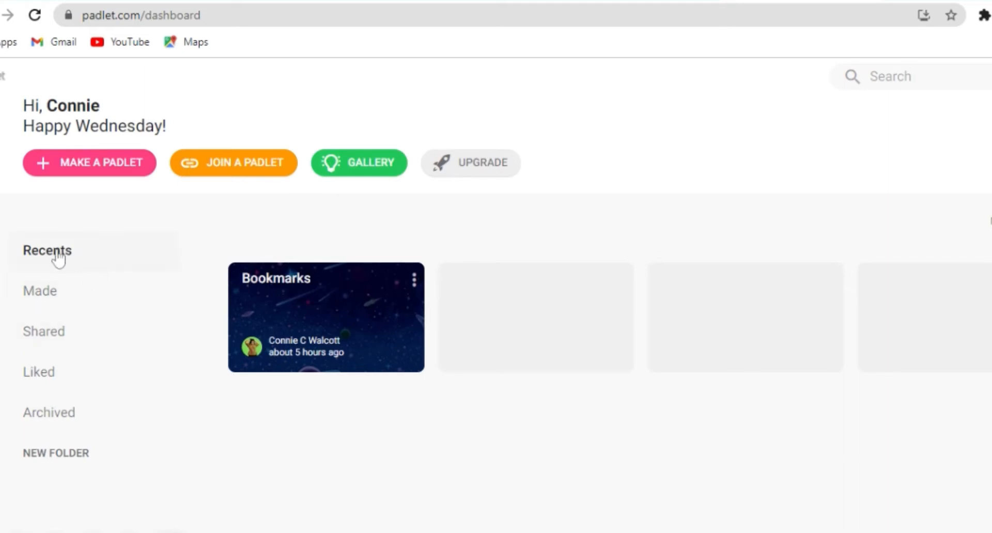
mouse_move(53, 297)
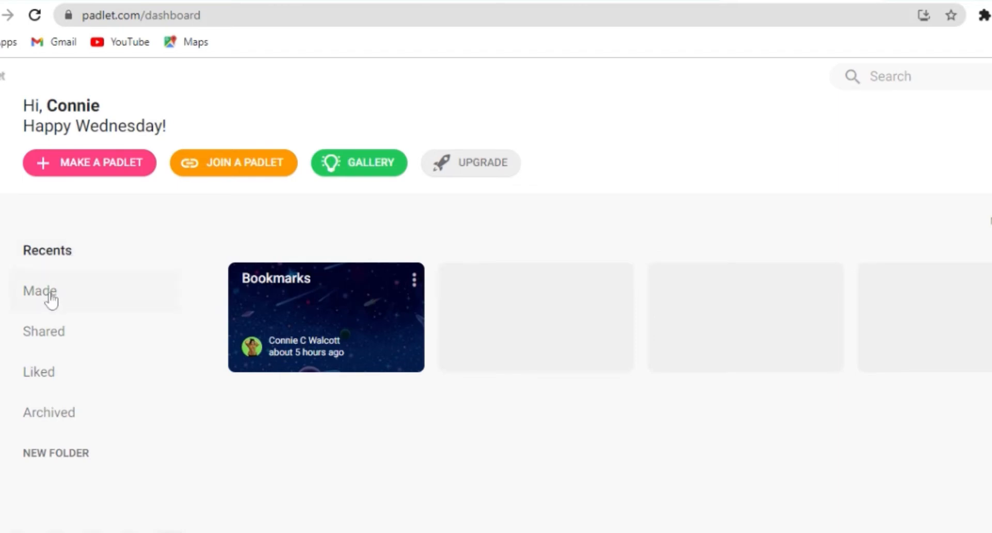
mouse_move(57, 319)
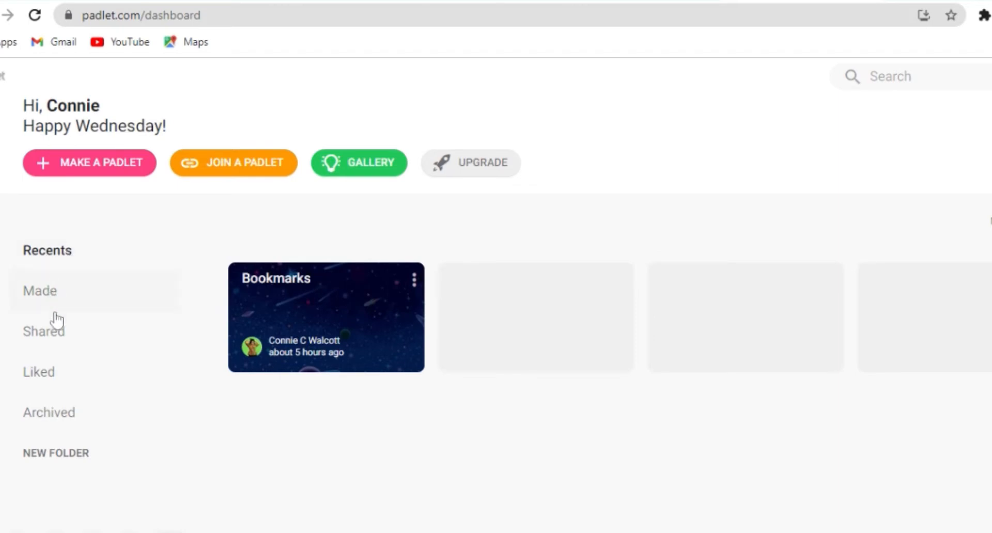
mouse_move(47, 372)
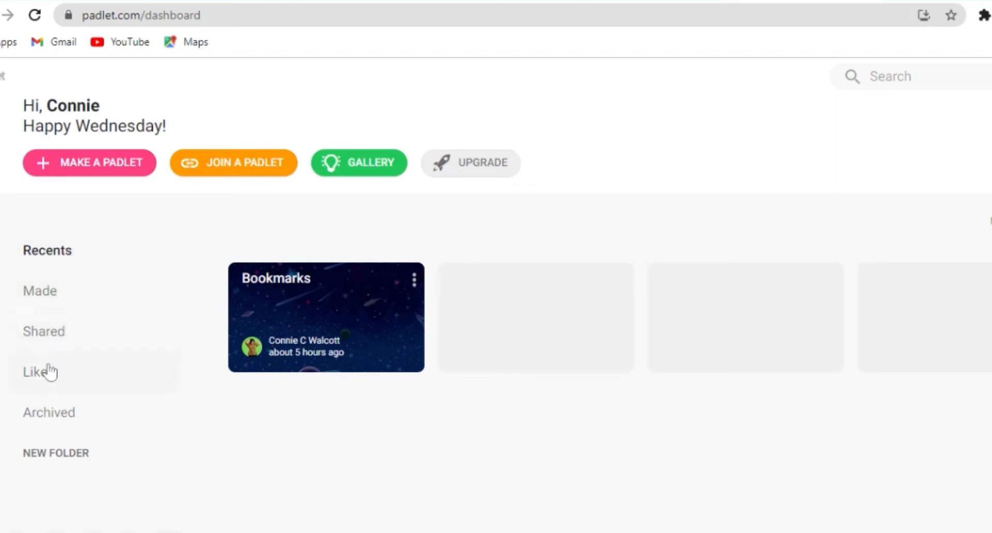
mouse_move(47, 459)
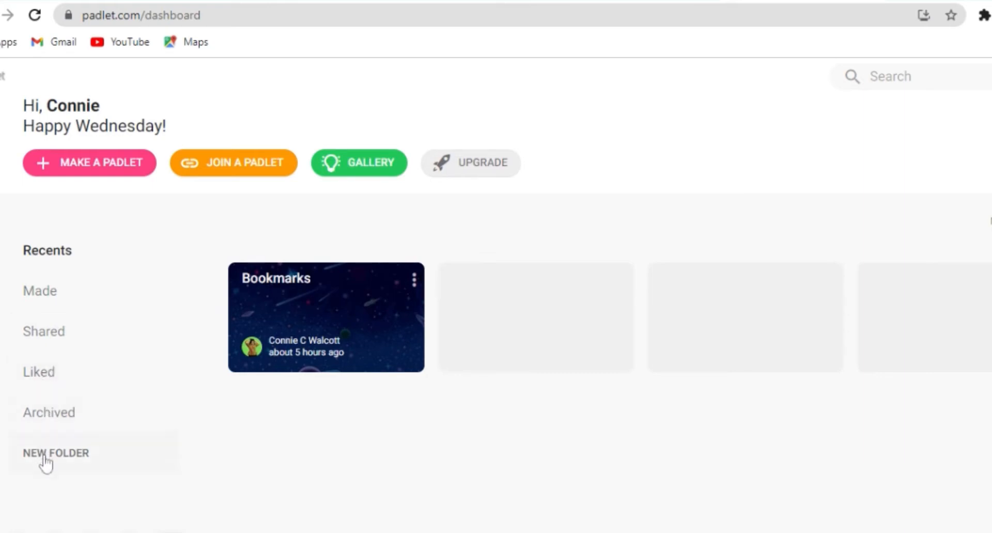
mouse_move(96, 167)
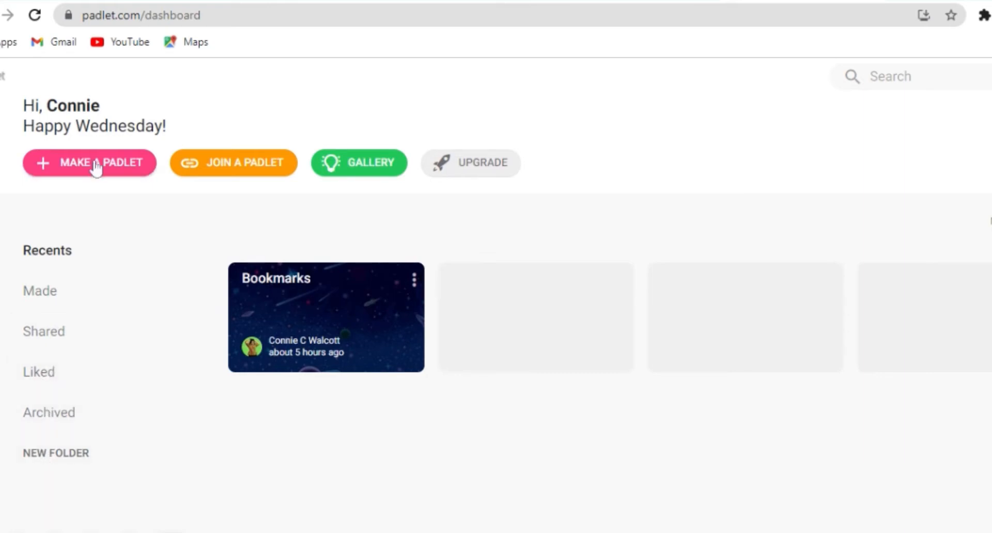
click(89, 163)
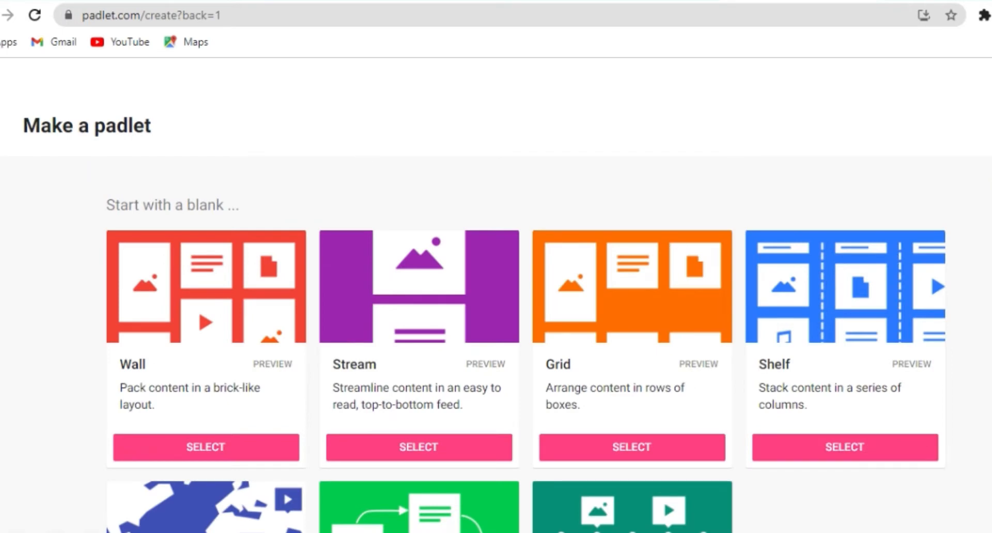
scroll(down, 3)
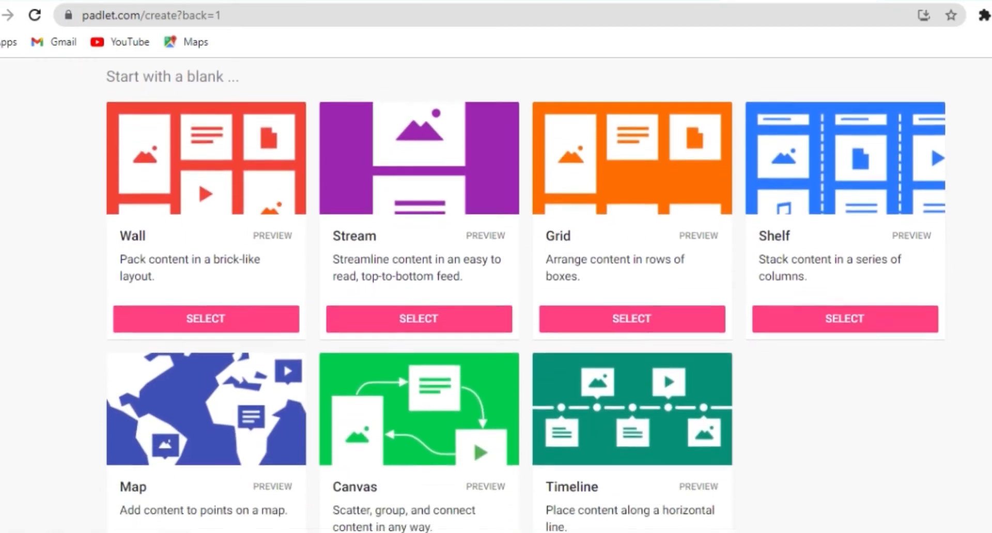
scroll(up, 3)
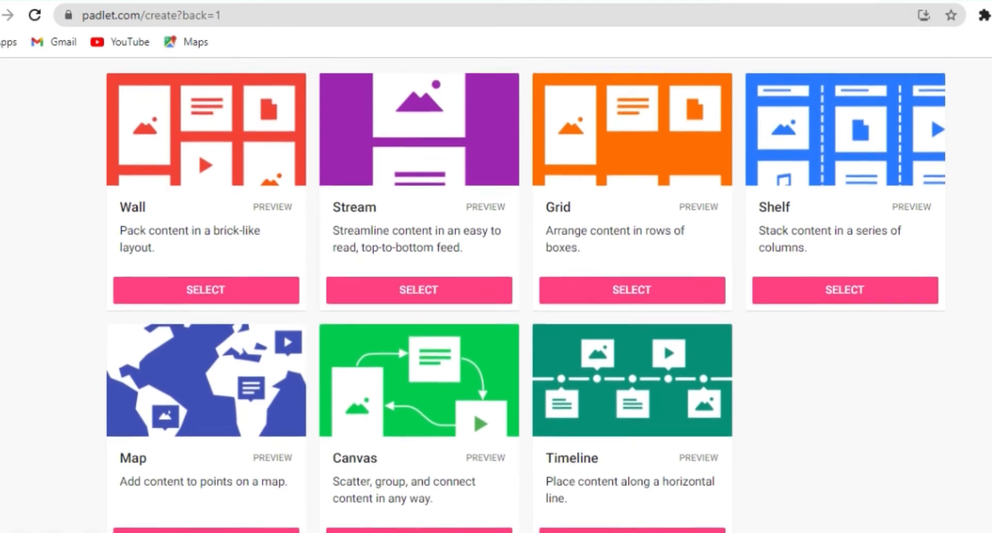
scroll(up, 3)
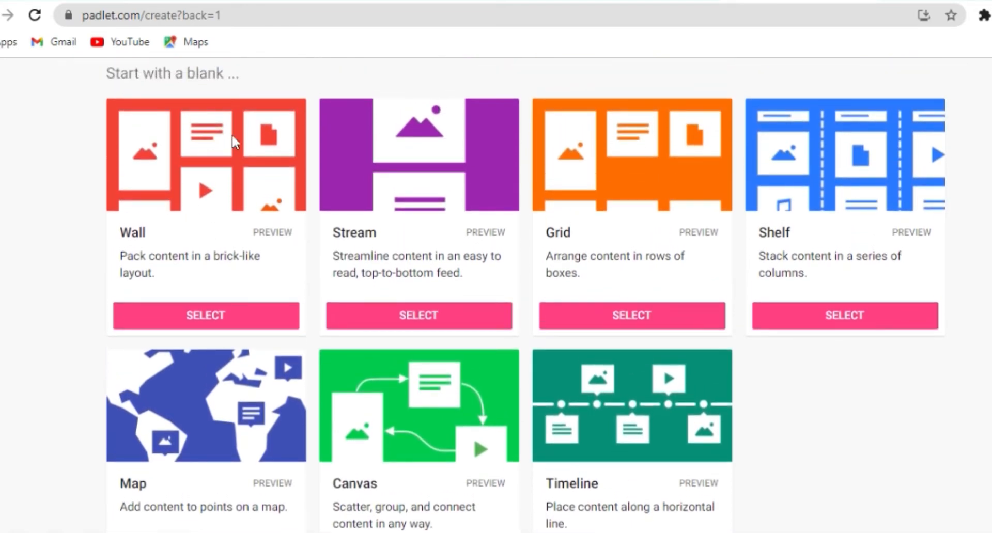
mouse_move(178, 189)
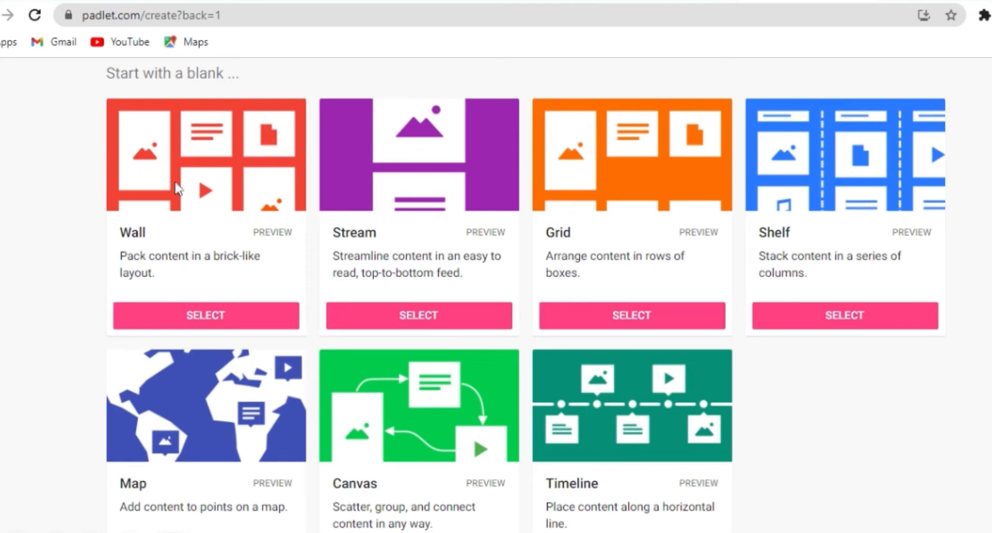
mouse_move(162, 254)
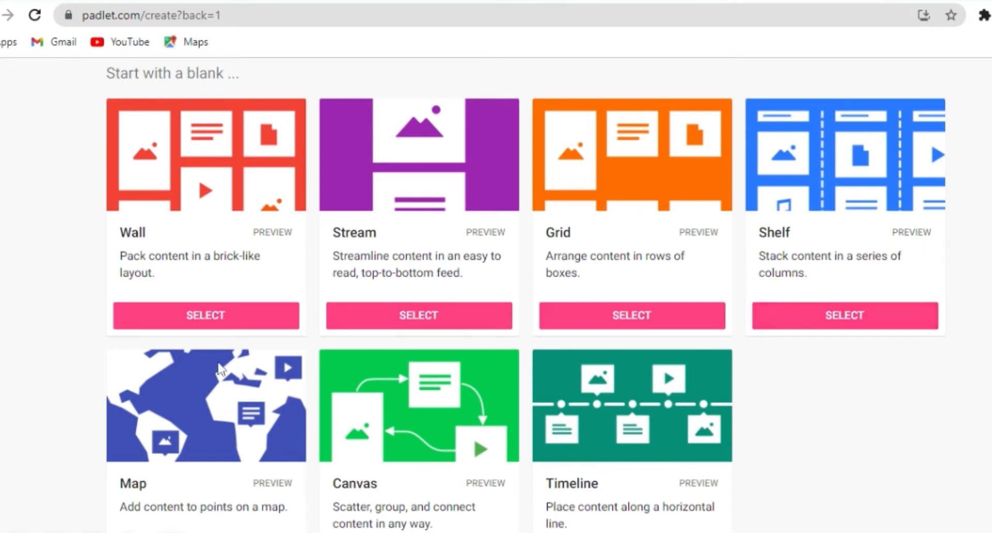
mouse_move(228, 246)
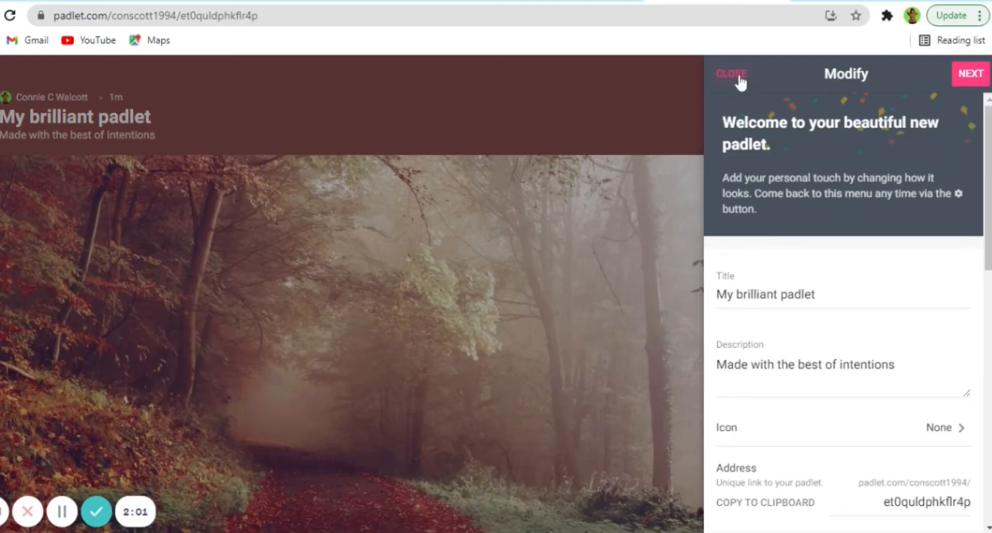
mouse_move(811, 281)
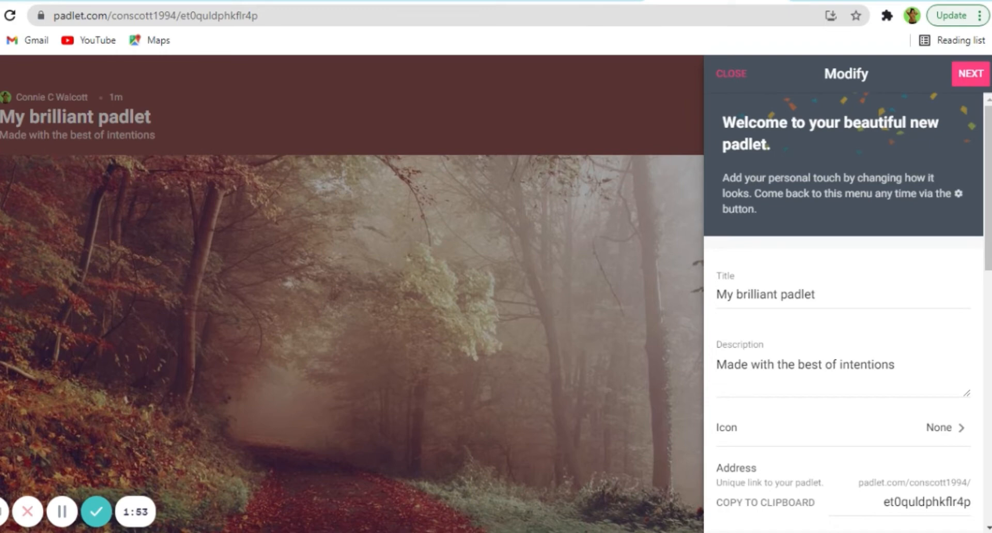
Step: Title the padlet 'All about Input Devices' with a description 'All you need to know about input...'
text(All about Input Devices)
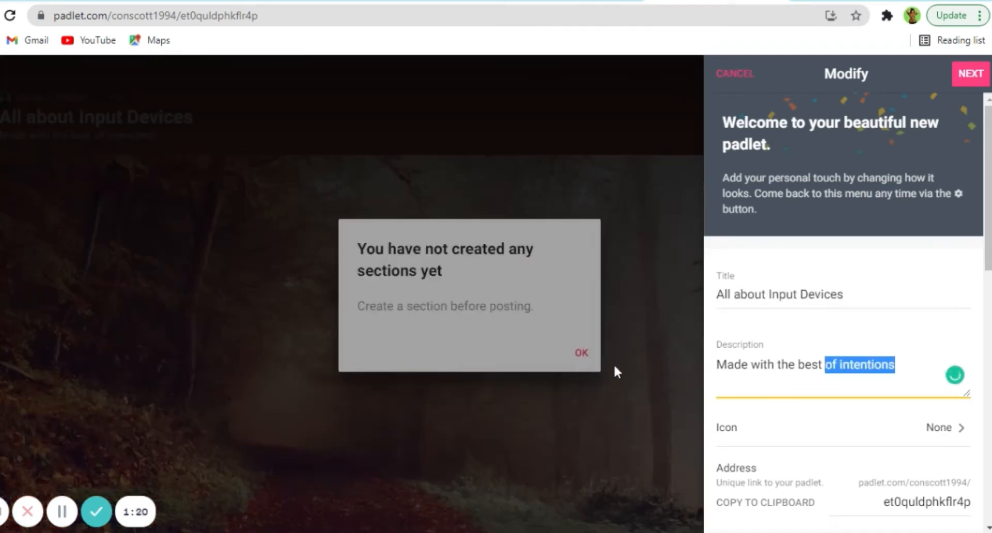
text(Made with a dash of wit)
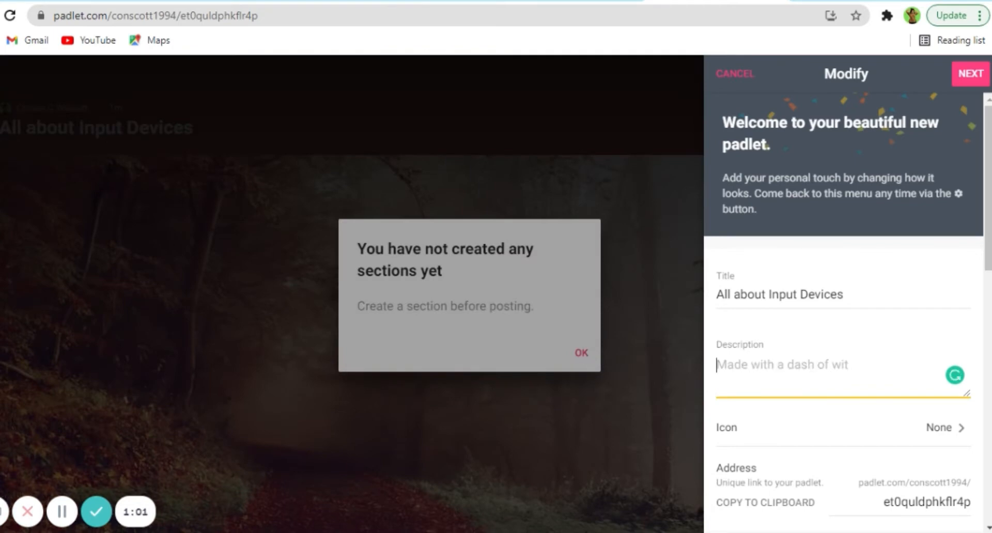
text(All you need to know about input)
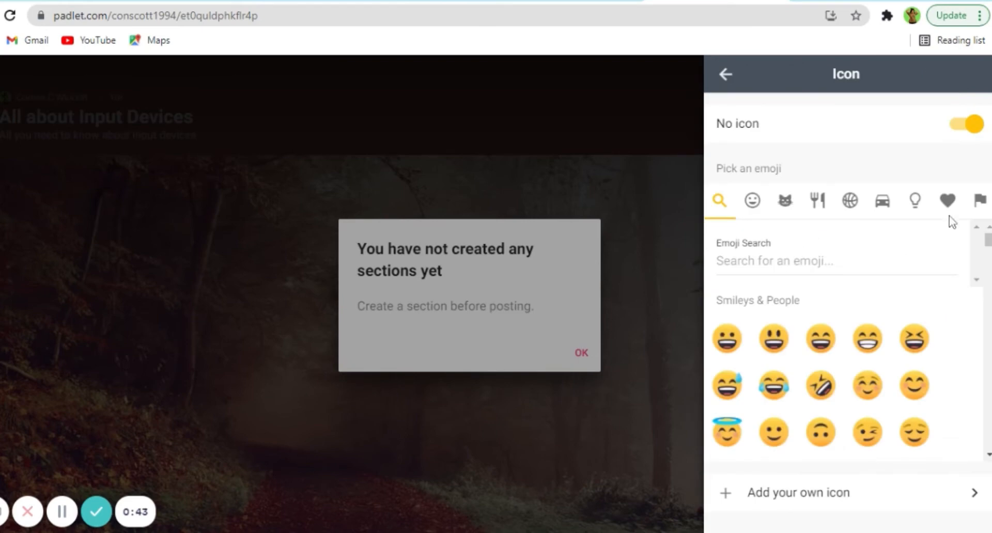
mouse_move(883, 166)
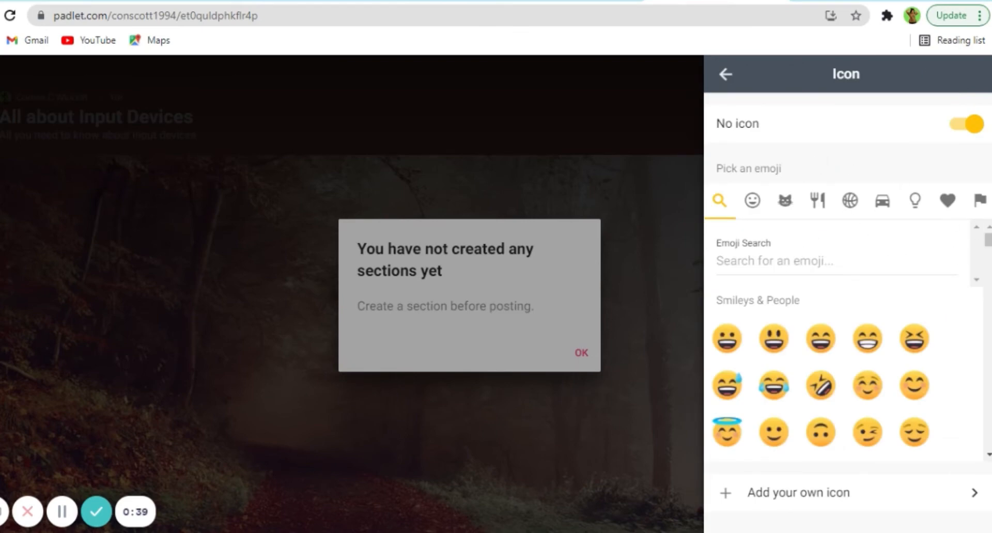
Step: Set the padlet icon to the computer monitor emoji from Objects
click(915, 201)
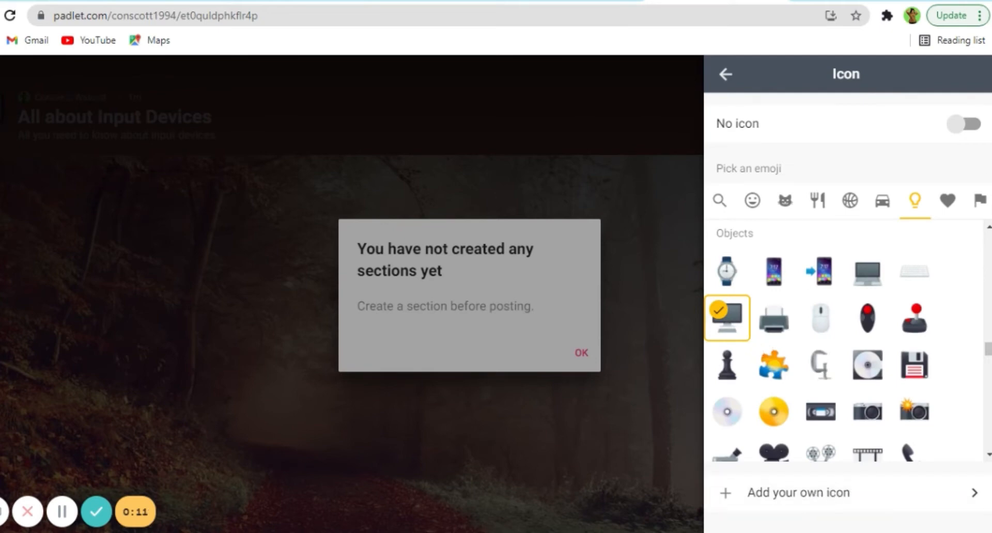
click(961, 123)
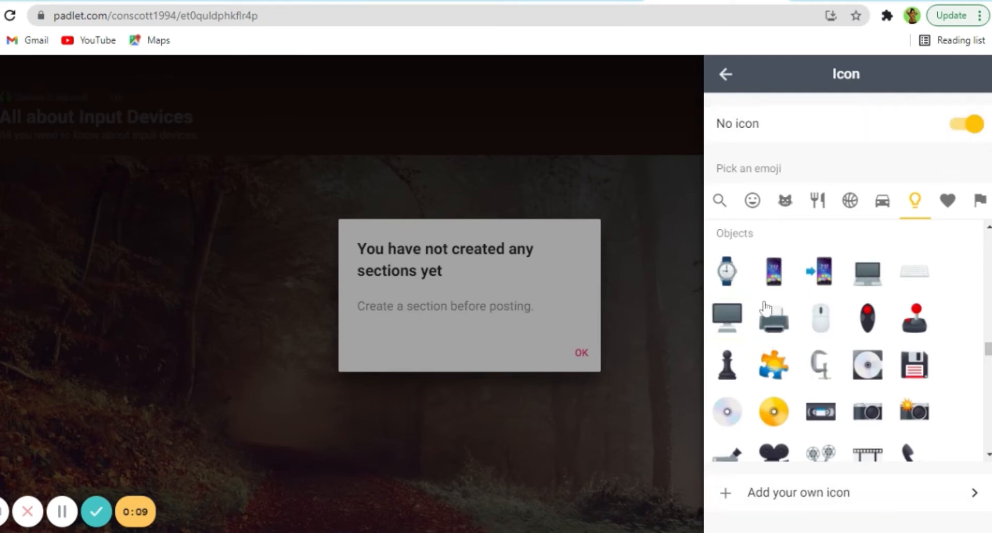
click(727, 318)
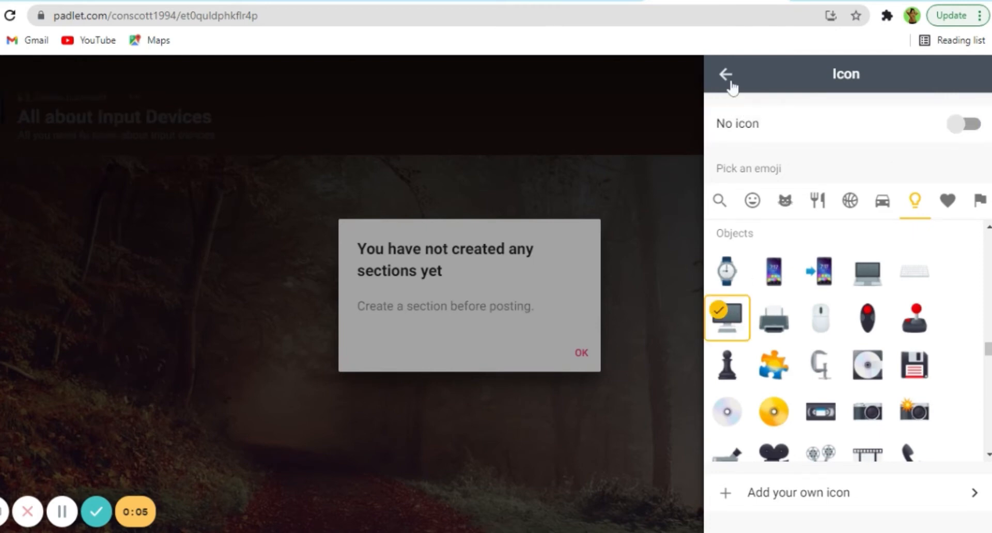
click(725, 74)
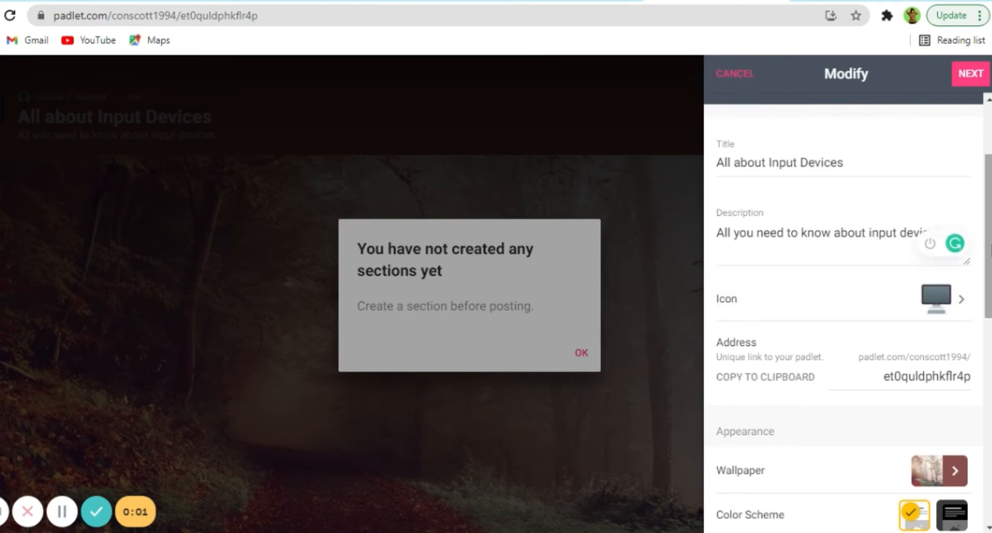
Step: Set the padlet wallpaper to a solid orange colour
scroll(down, 3)
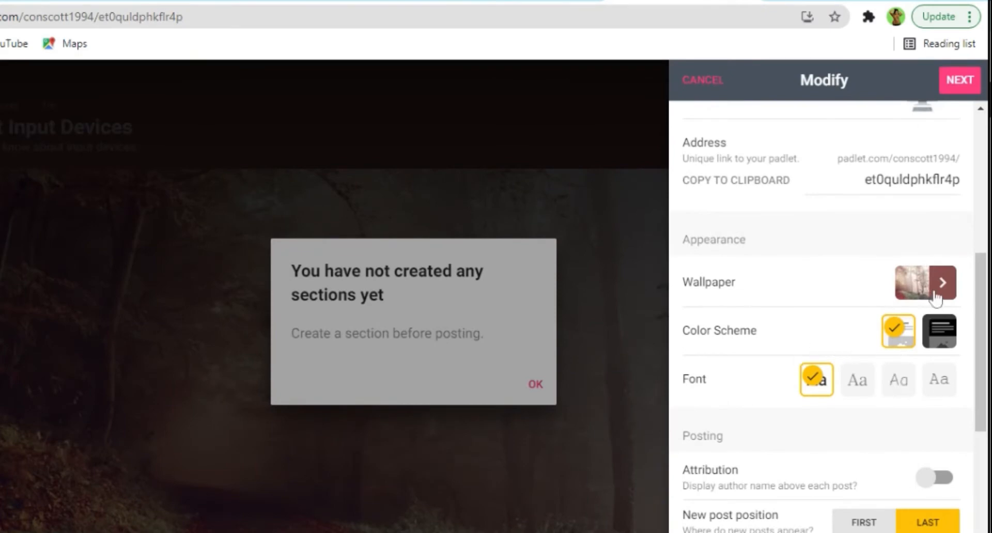
click(942, 282)
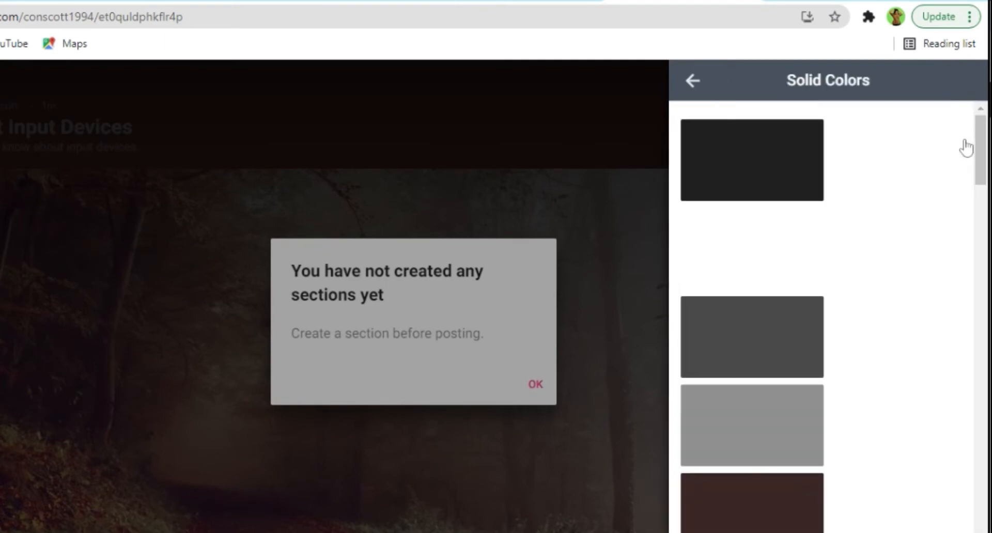
scroll(down, 3)
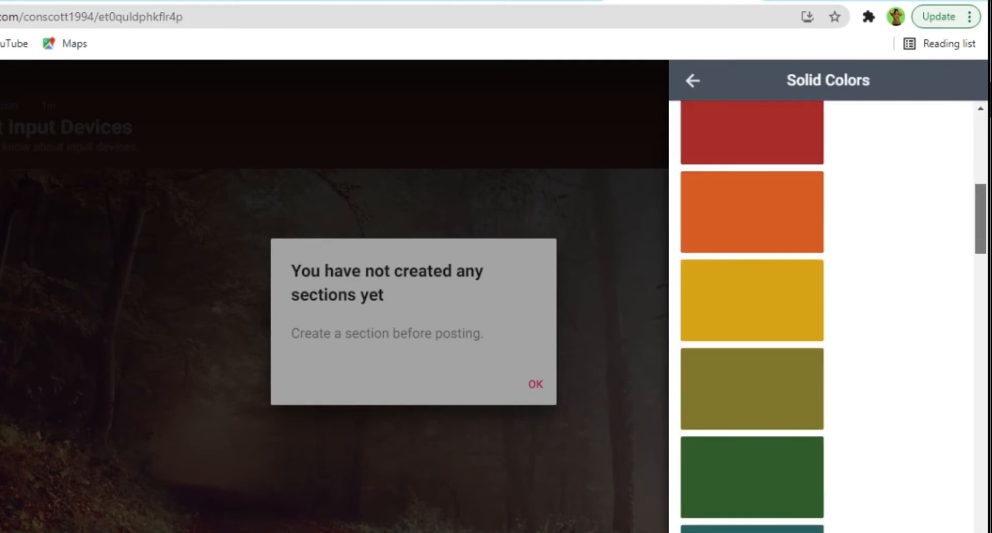
click(693, 80)
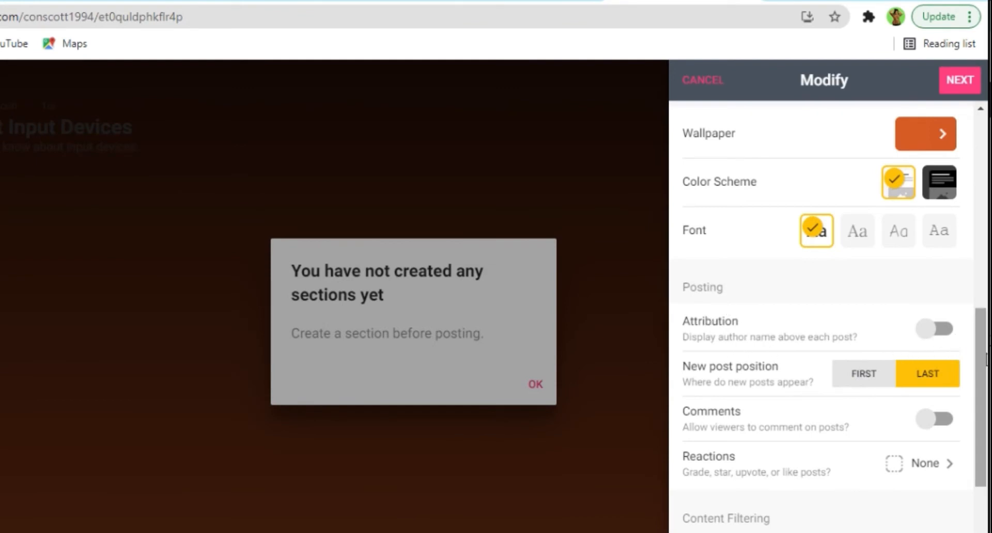
Step: Review the Reactions options and leave reactions set to none
scroll(down, 3)
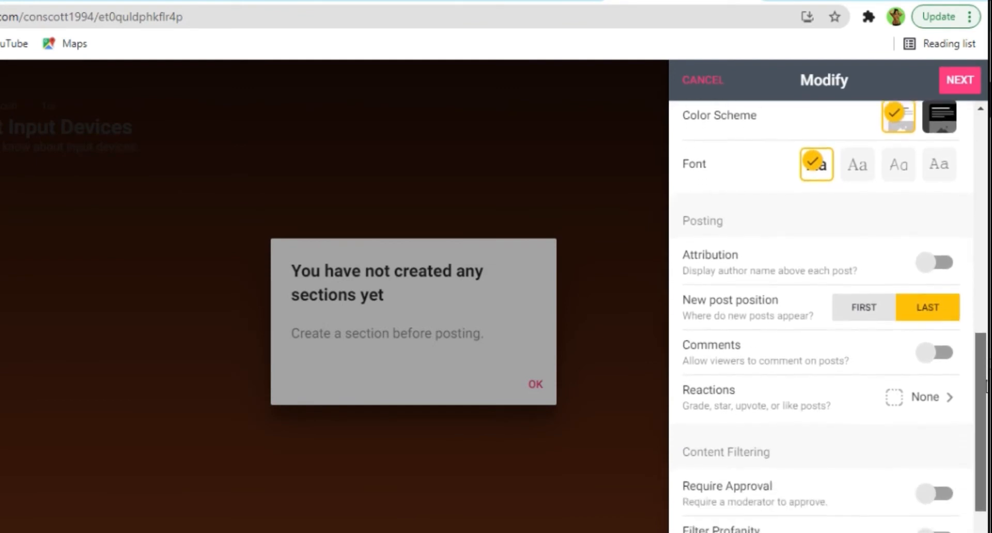
scroll(down, 3)
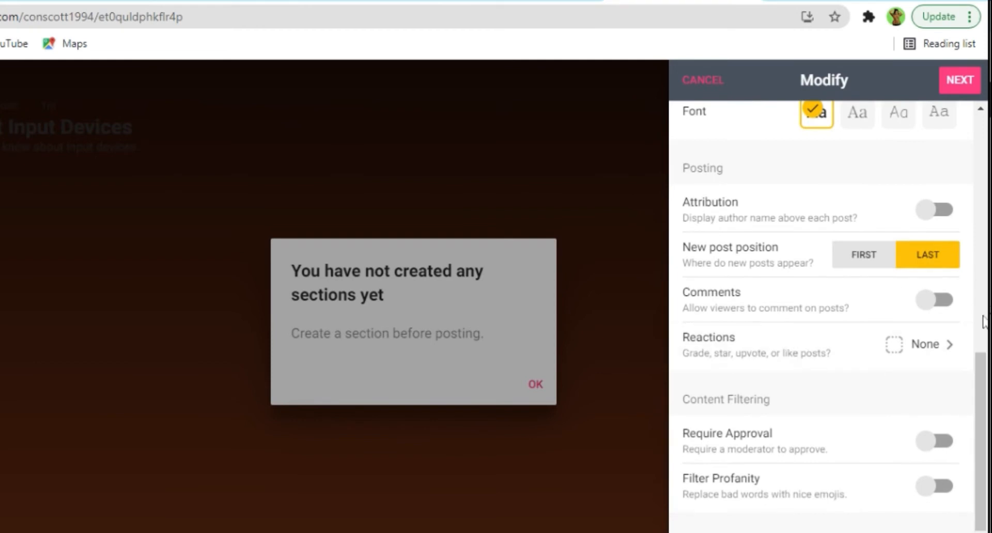
click(919, 344)
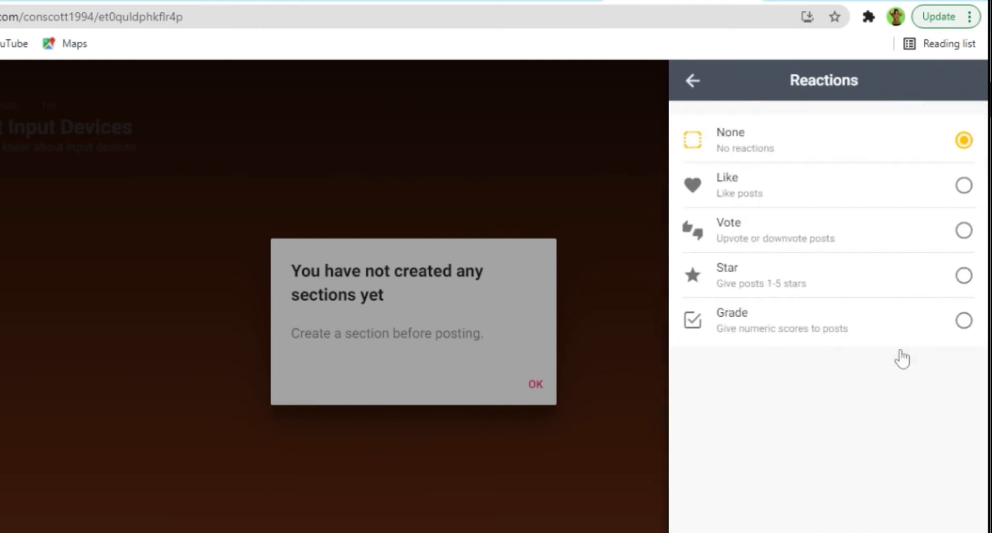
click(693, 81)
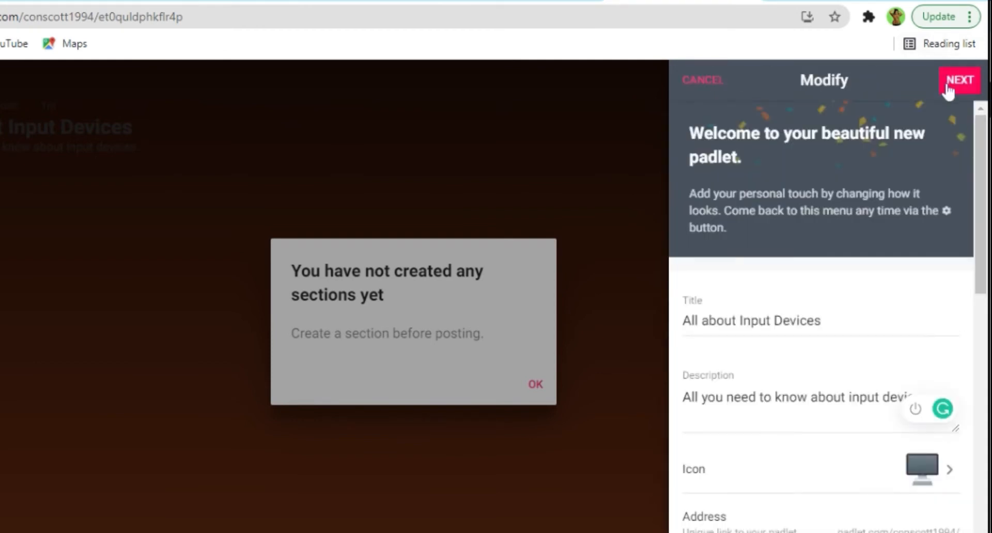
Step: Finish setup and choose the Shelf layout with sections
click(959, 79)
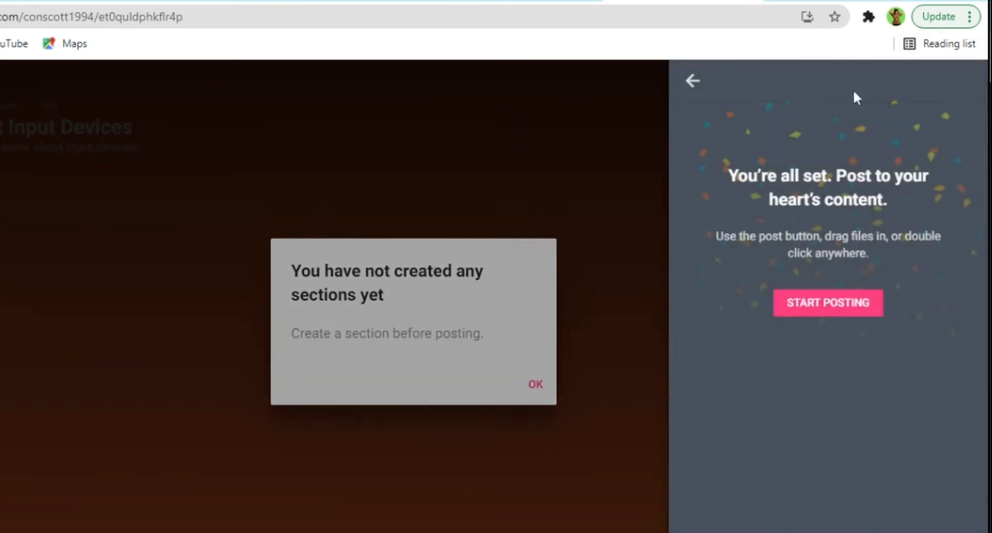
mouse_move(827, 304)
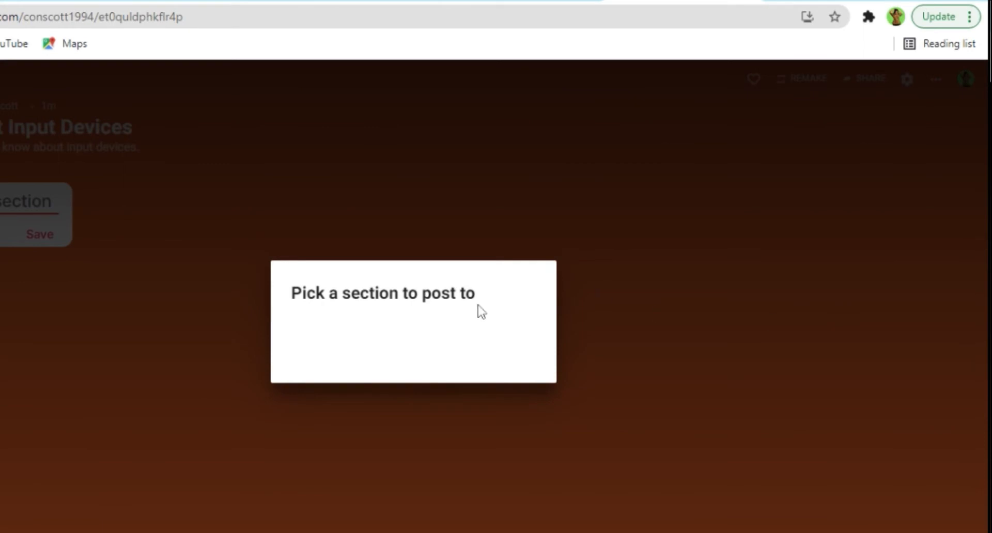
mouse_move(124, 242)
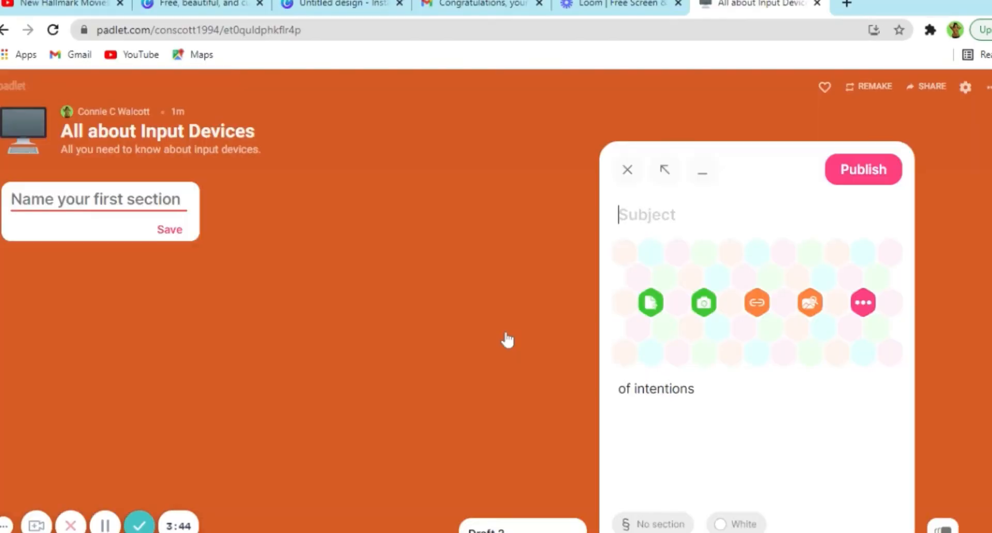
click(626, 170)
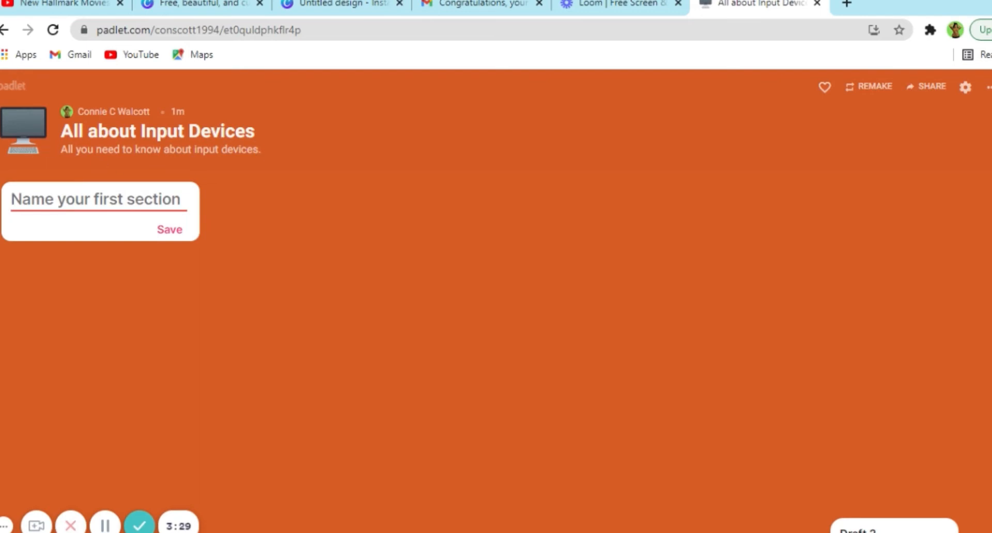
mouse_move(121, 249)
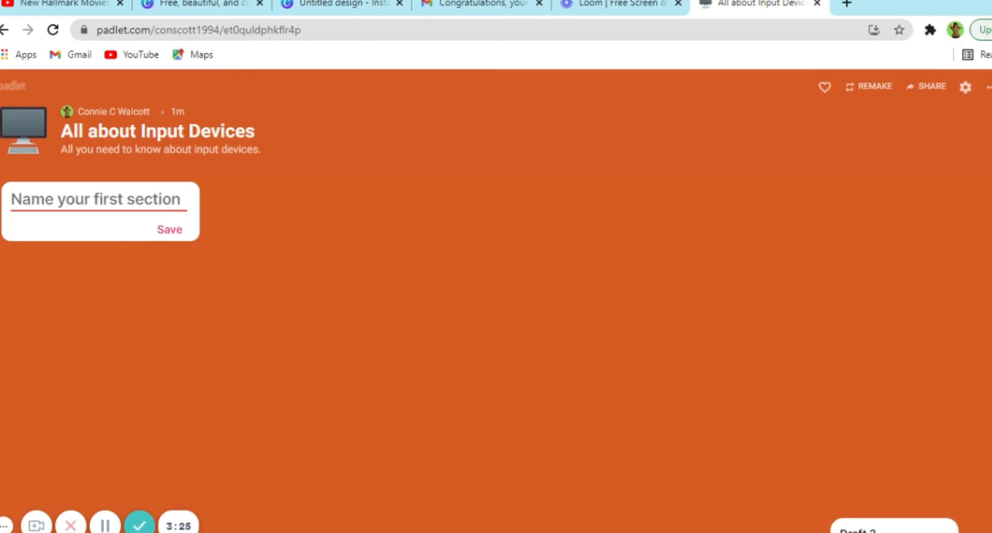
Step: Name the sections 'What is an Input Device?' and 'Examples of Input Device.'
text(W)
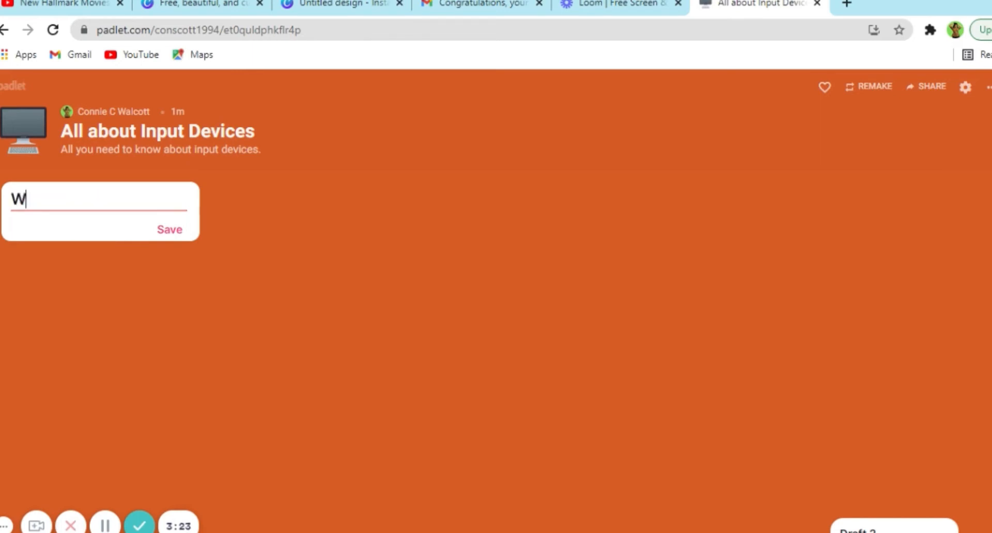
text(hat is)
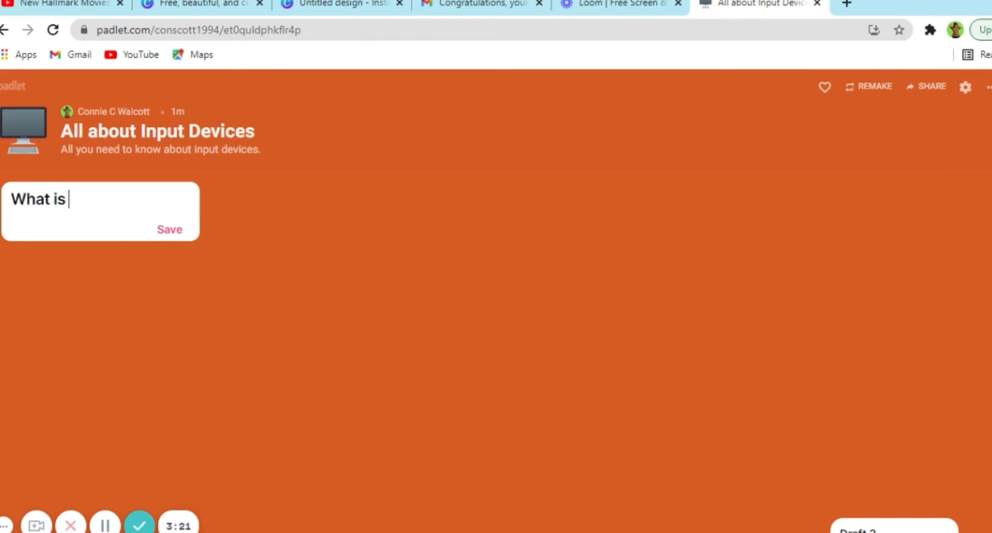
text(an Inp)
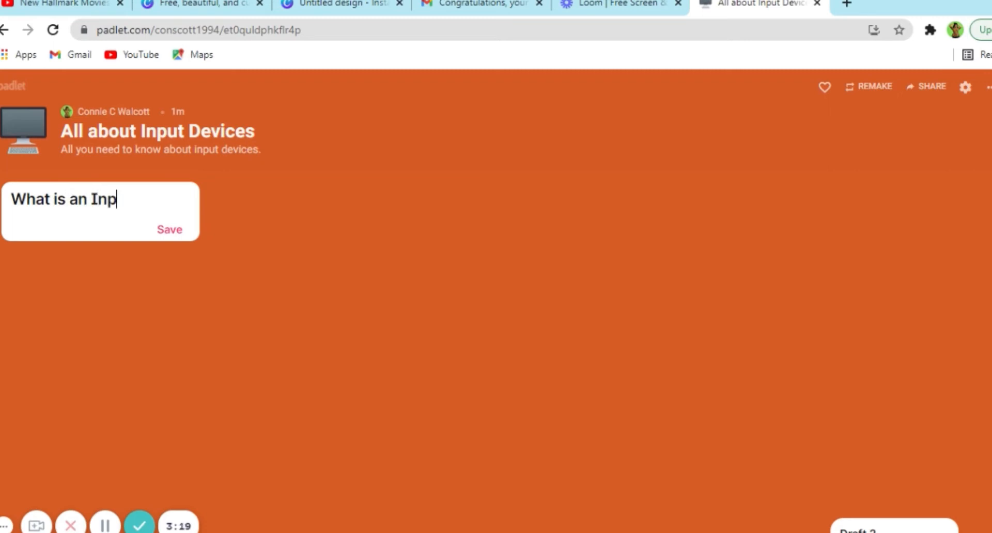
text(ut Dev)
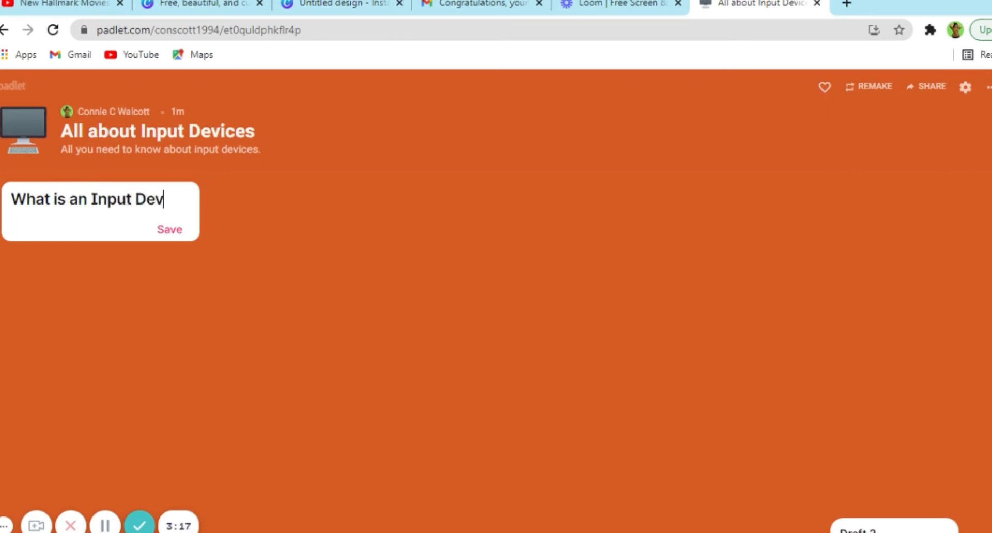
text(ice?)
text(Examples of Input)
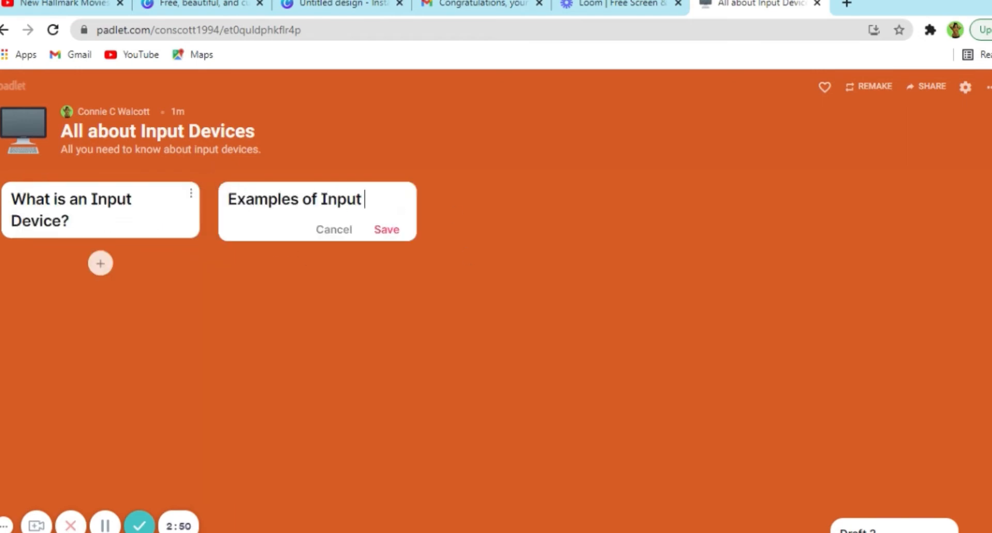
click(386, 230)
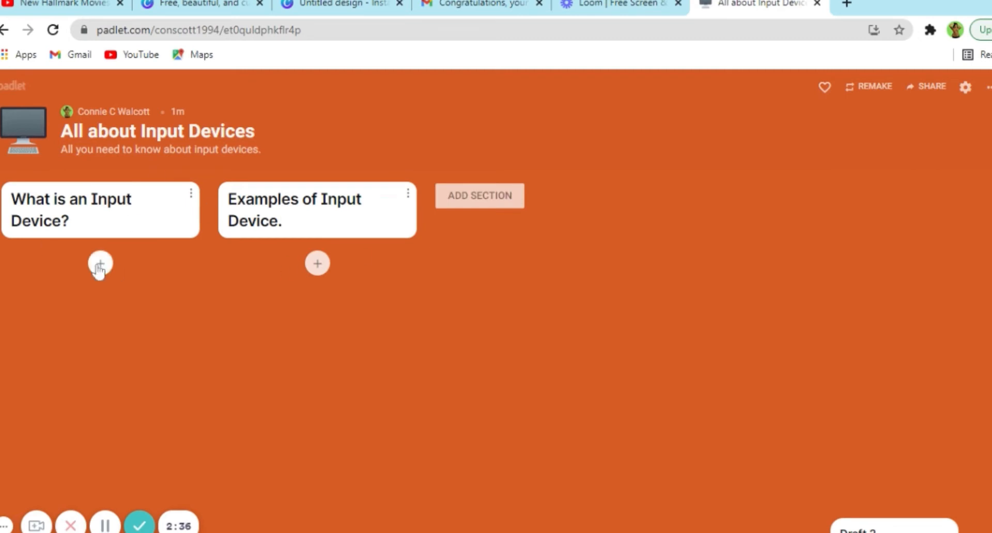
click(100, 263)
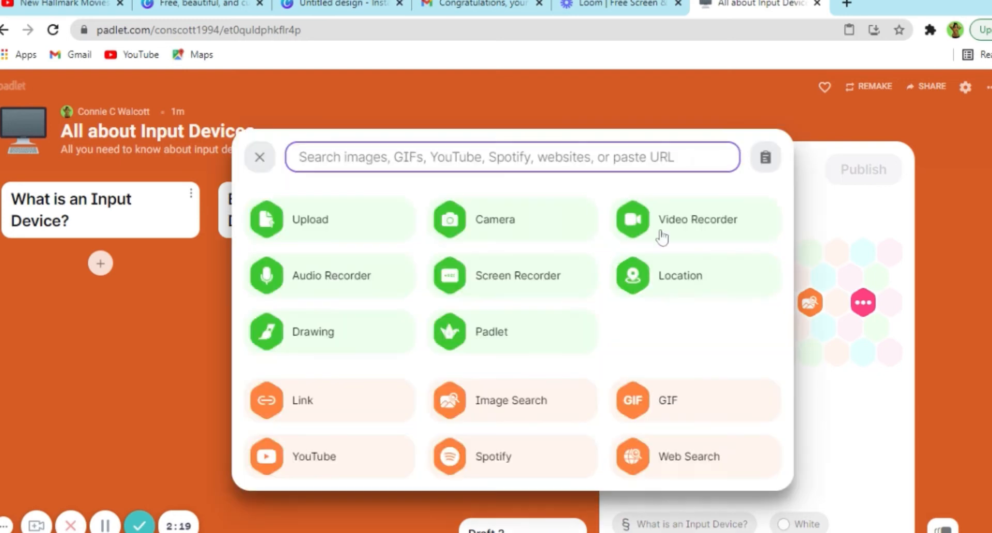
mouse_move(328, 457)
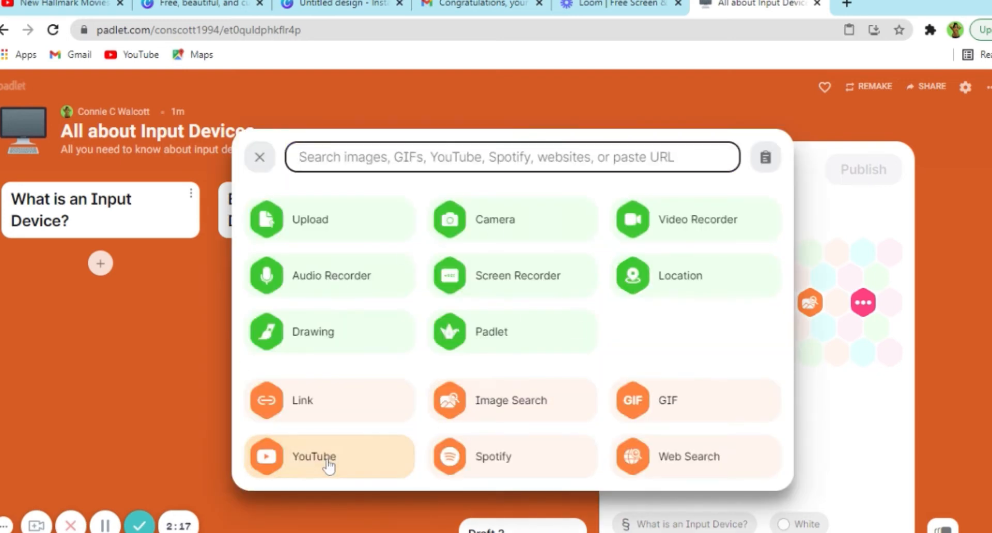
Step: Publish an 'Input devices' YouTube video post in section one and a Resources DOCX post in section two
click(329, 457)
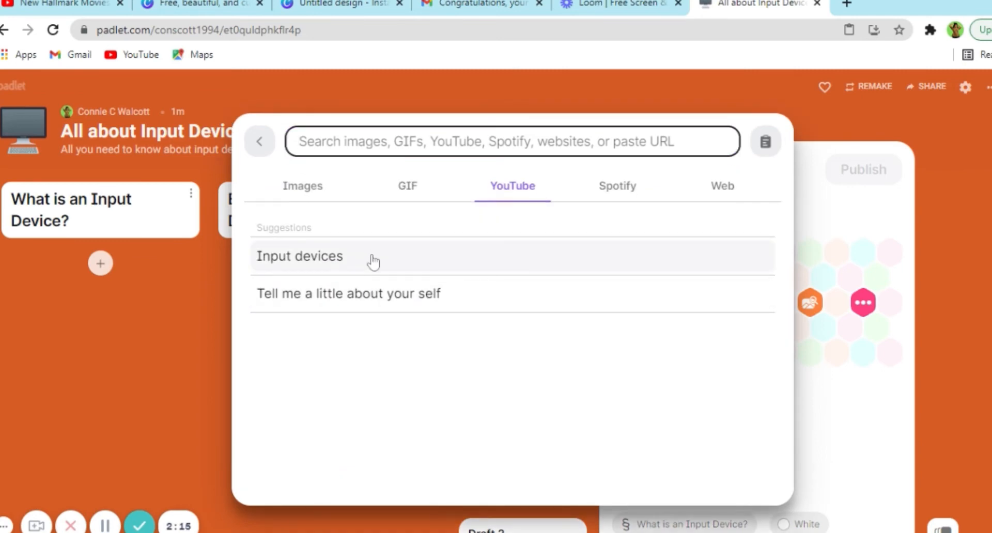
click(300, 256)
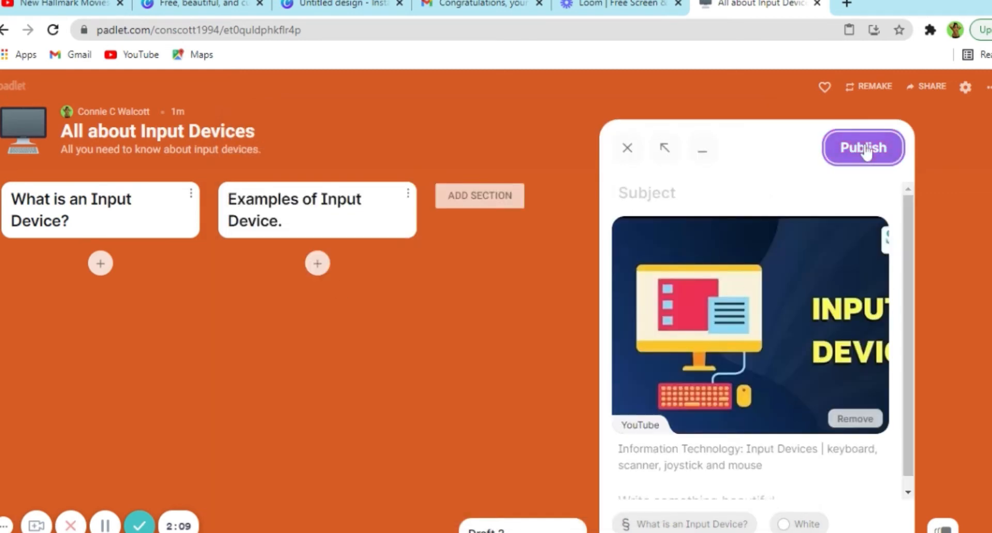
click(862, 148)
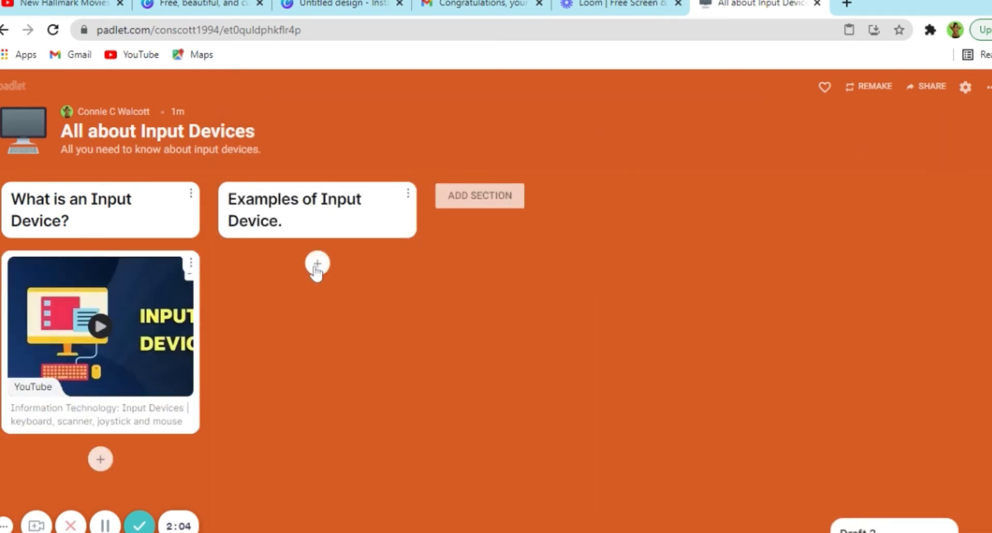
click(317, 264)
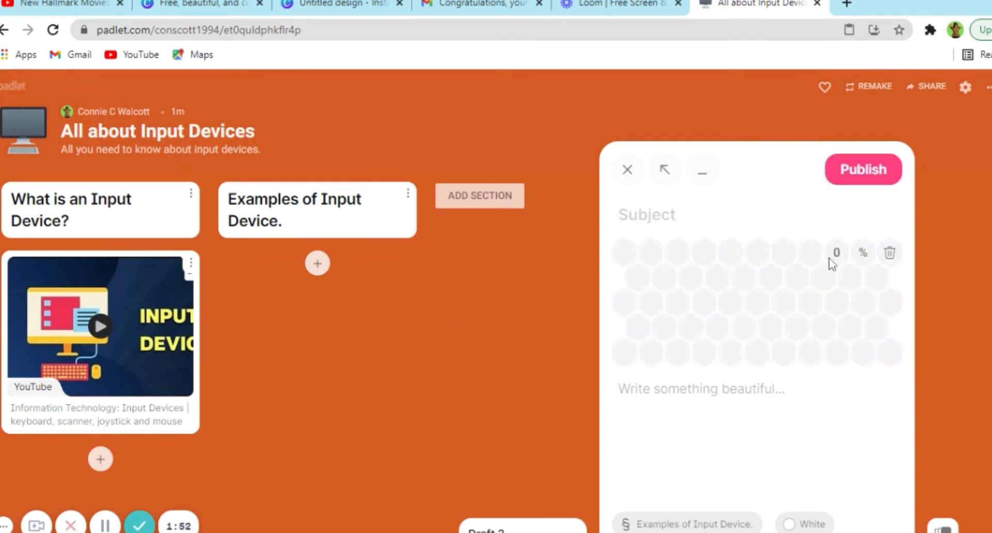
click(861, 169)
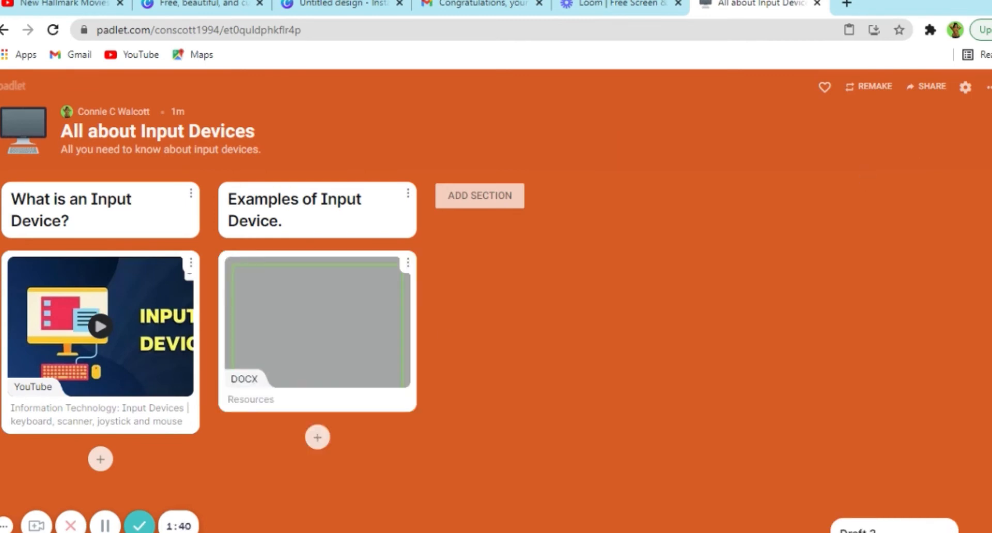
Step: Open the Share panel and scroll to its Secret, visitors-can-write privacy section
click(931, 86)
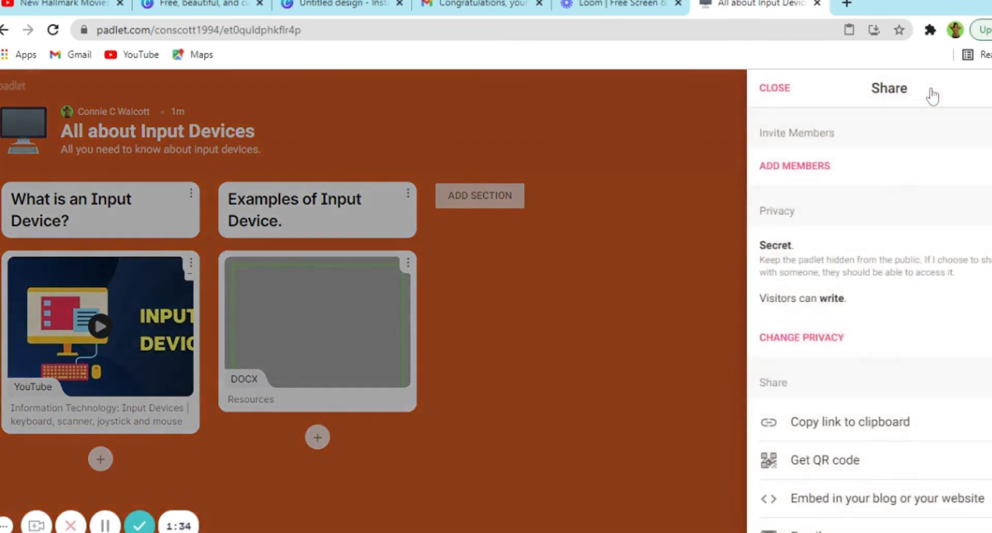
mouse_move(836, 135)
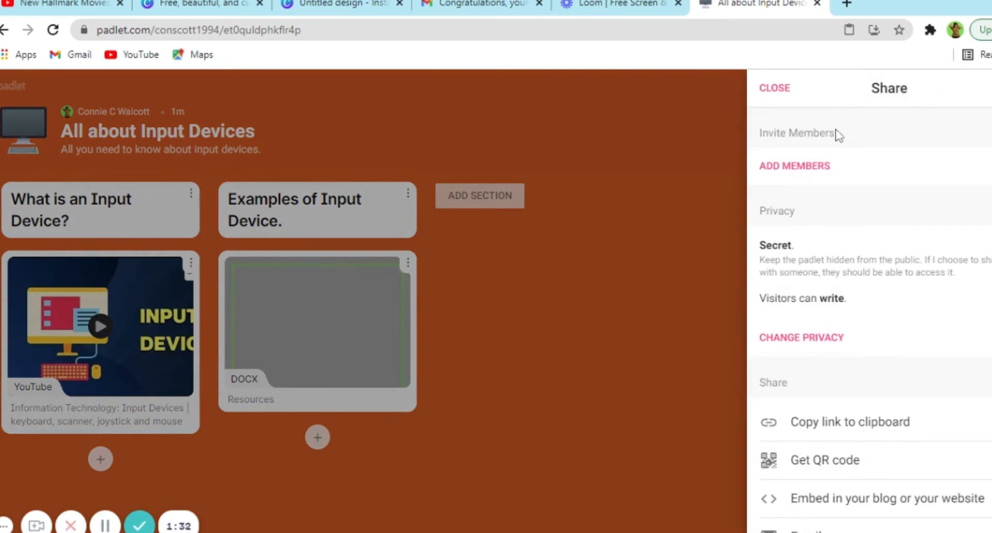
mouse_move(870, 144)
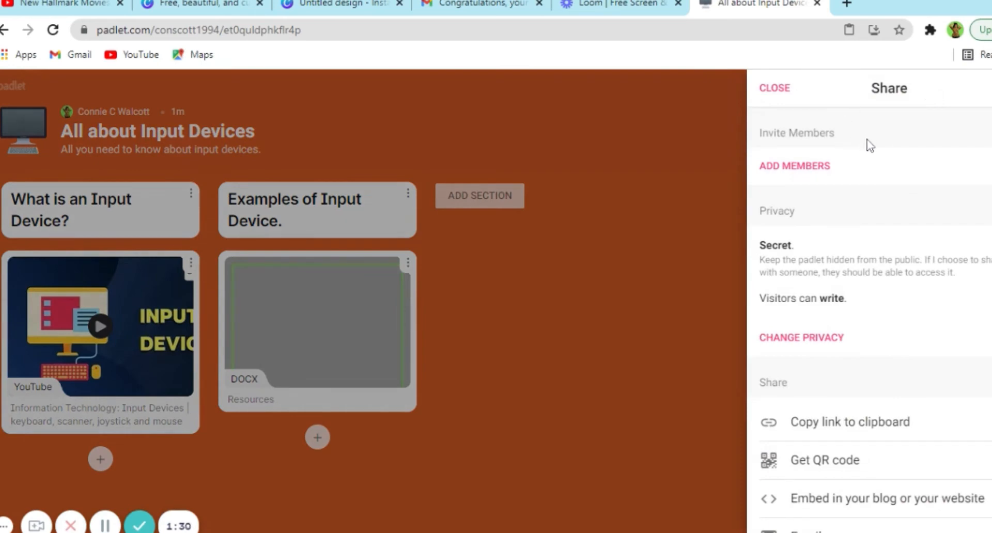
mouse_move(928, 153)
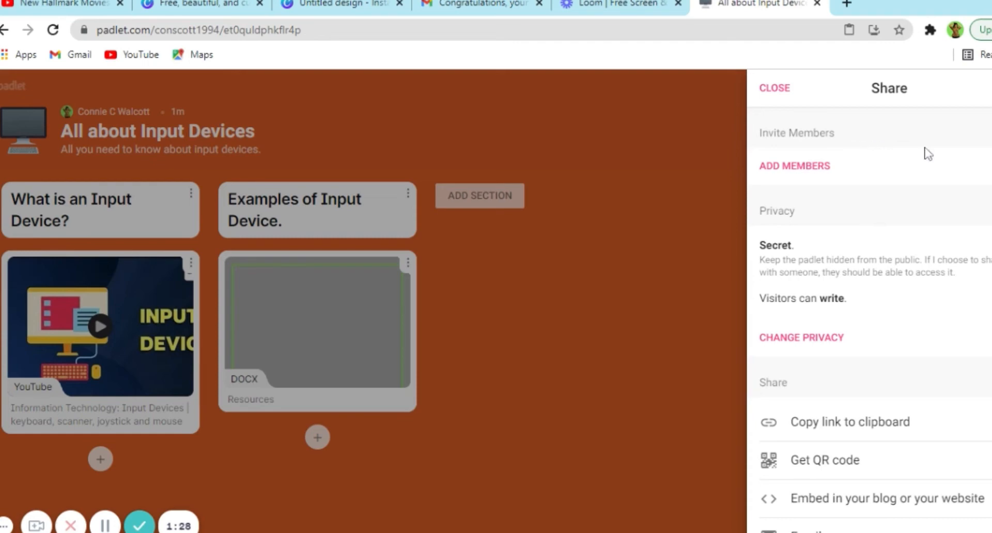
scroll(down, 3)
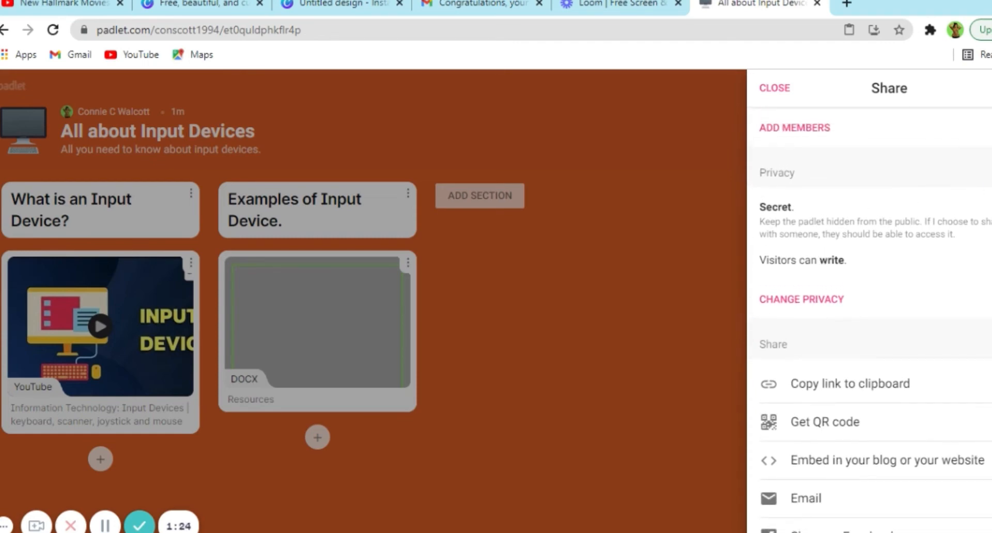
mouse_move(795, 260)
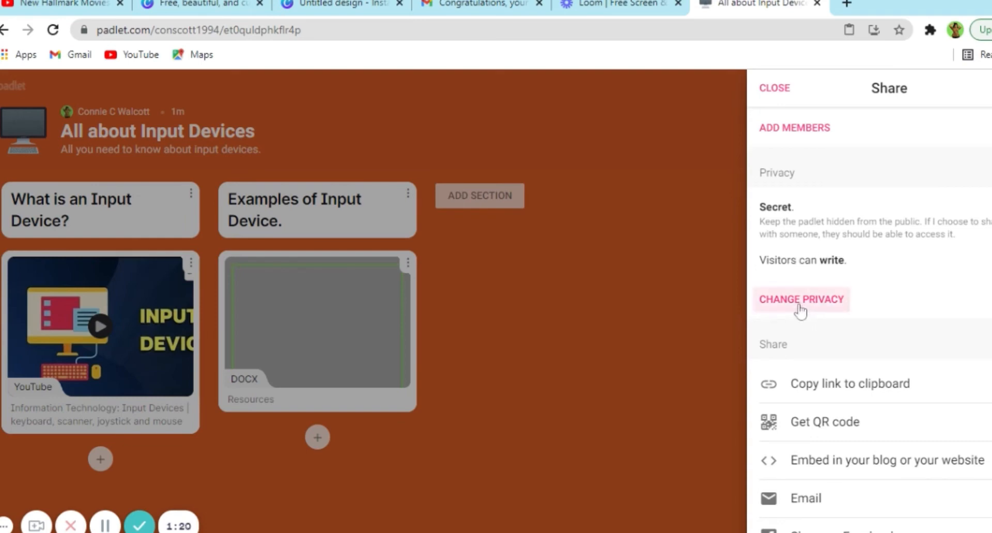
Step: Open the privacy settings showing read, write and edit visitor permissions, with write kept
click(801, 299)
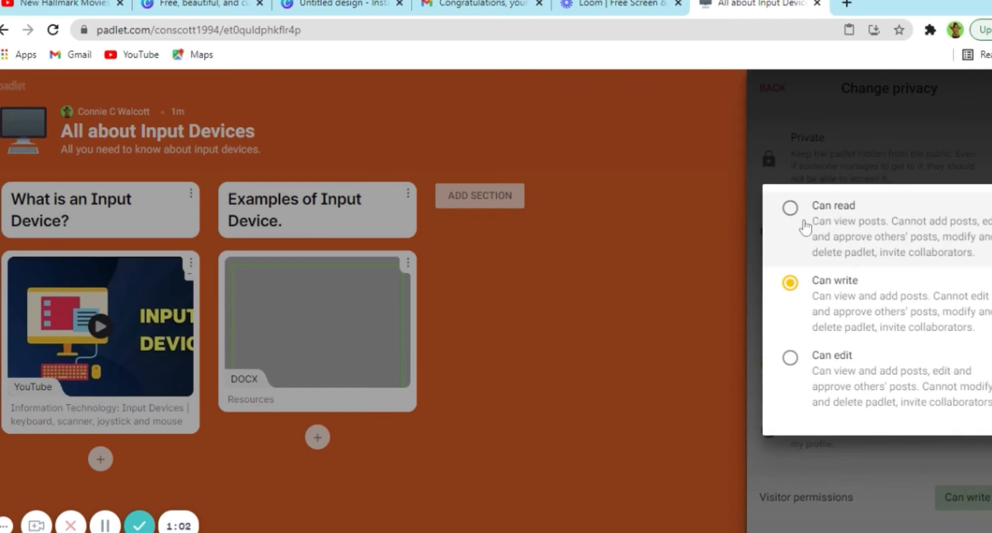
mouse_move(835, 297)
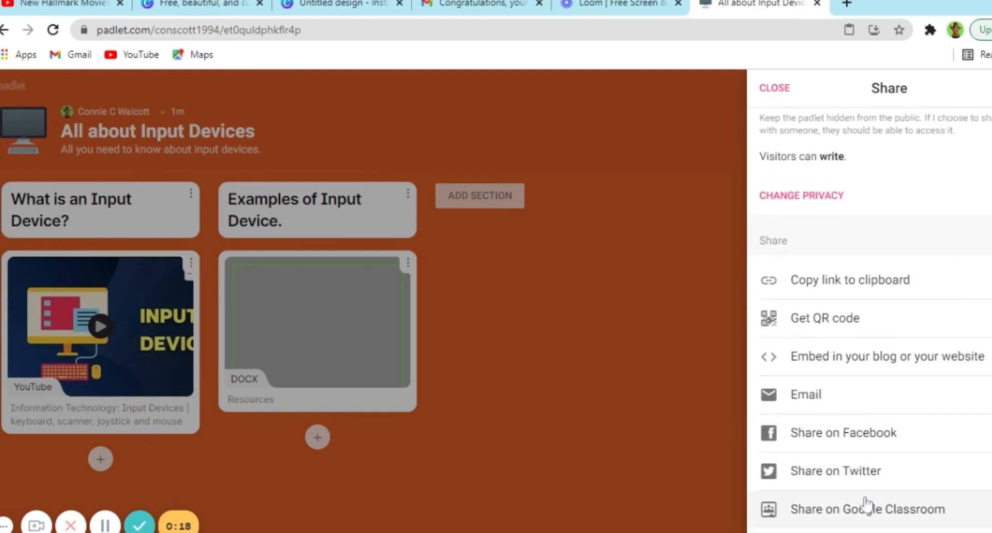
mouse_move(846, 441)
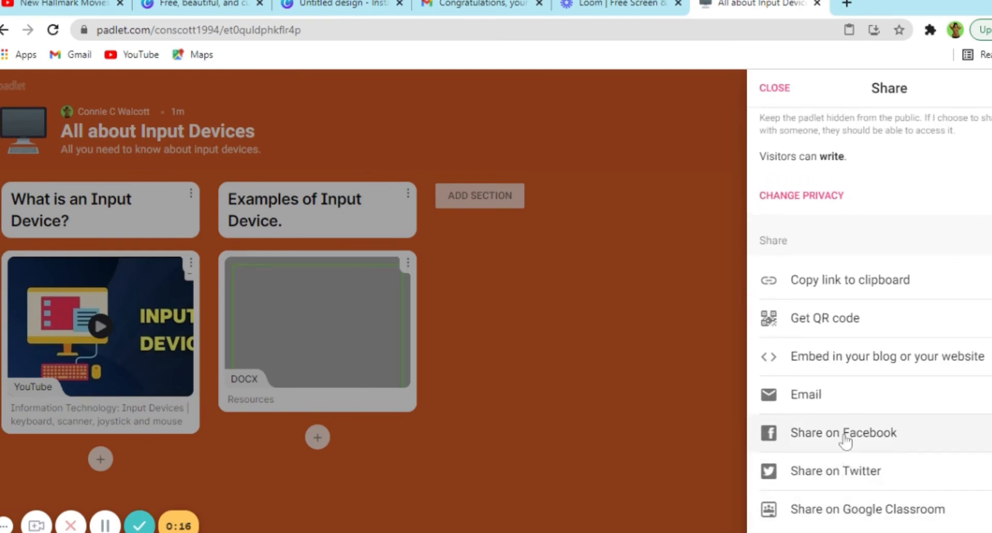
mouse_move(838, 395)
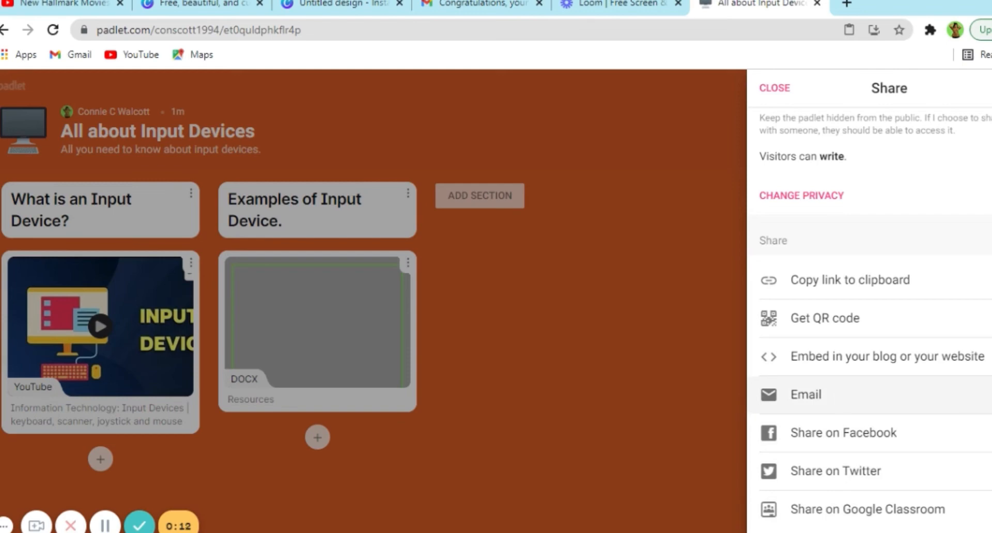
mouse_move(840, 372)
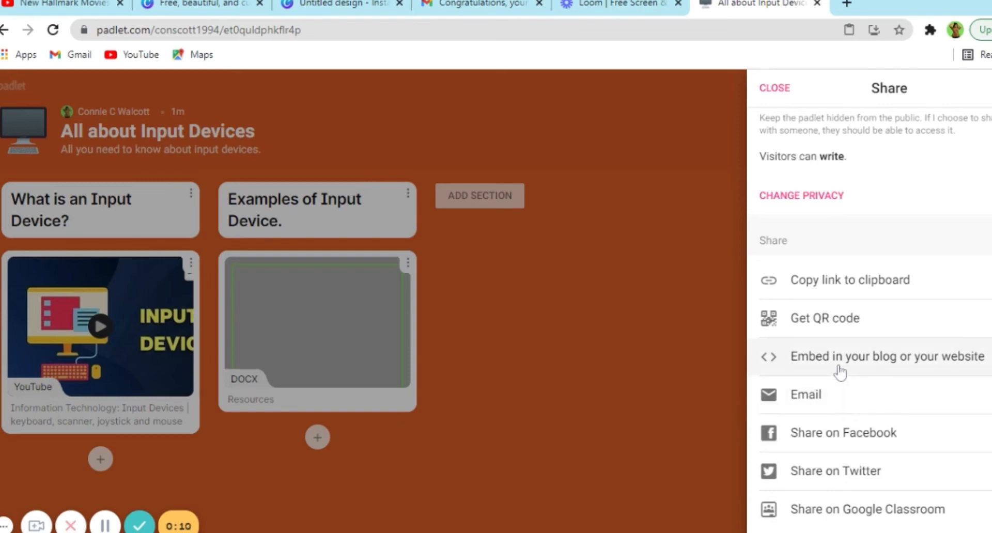
mouse_move(825, 318)
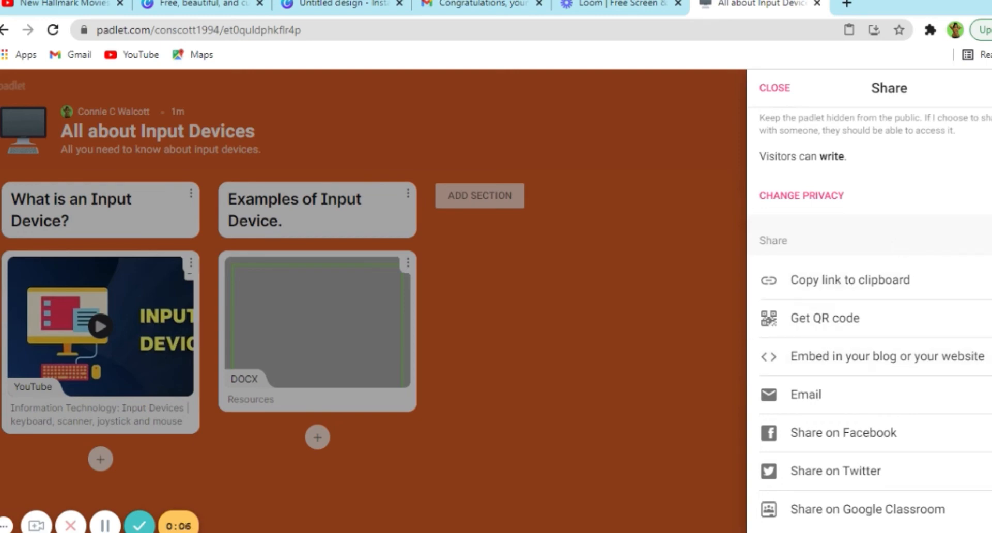
scroll(down, 3)
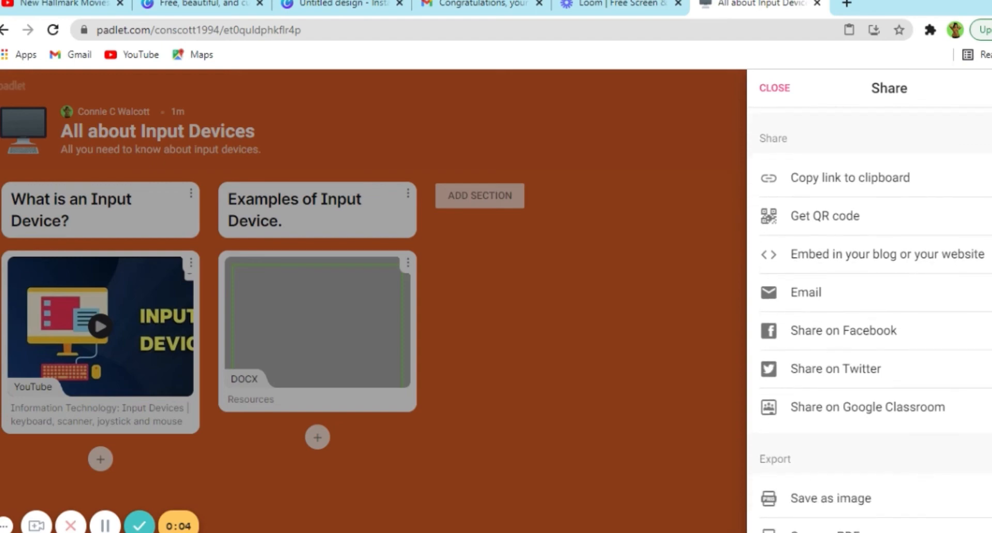
scroll(down, 3)
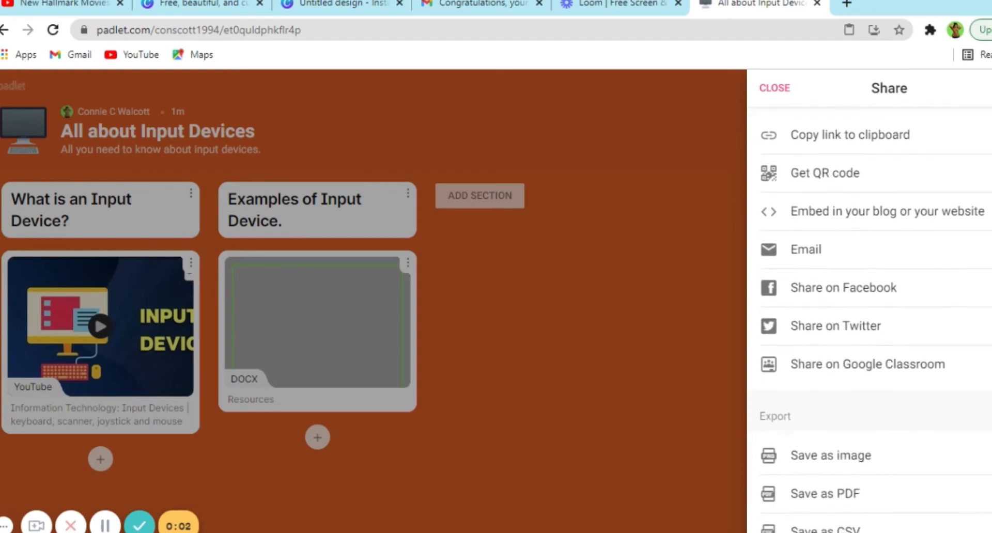
scroll(down, 3)
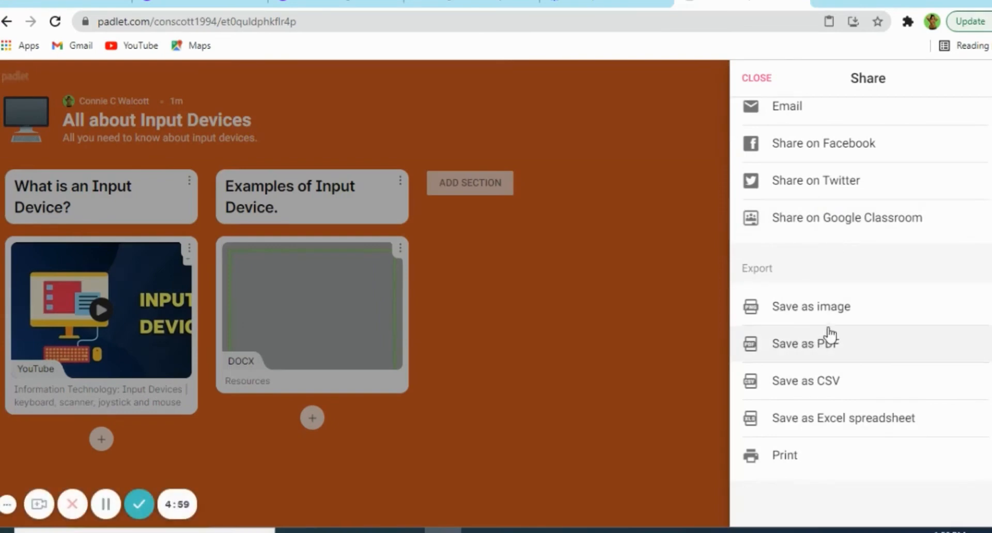
mouse_move(772, 353)
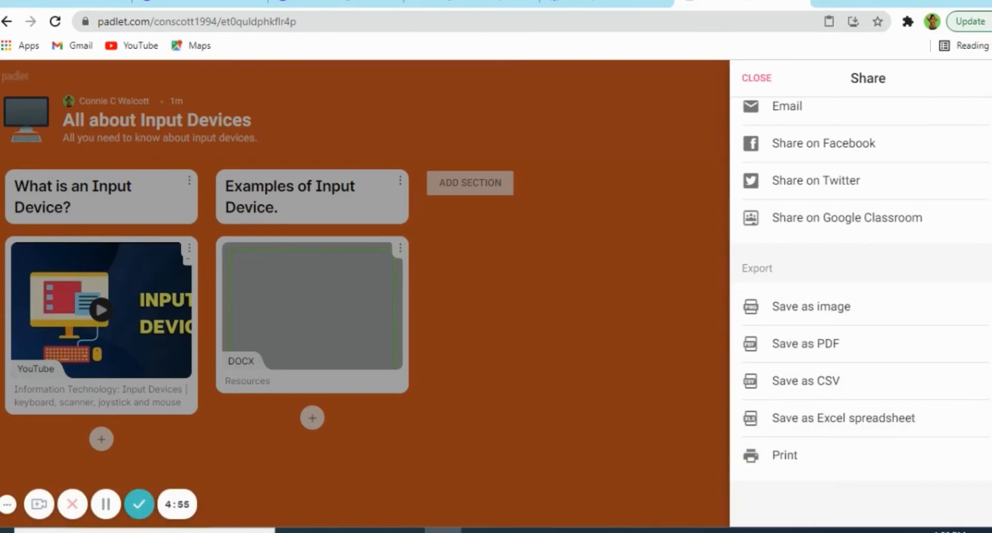
scroll(up, 3)
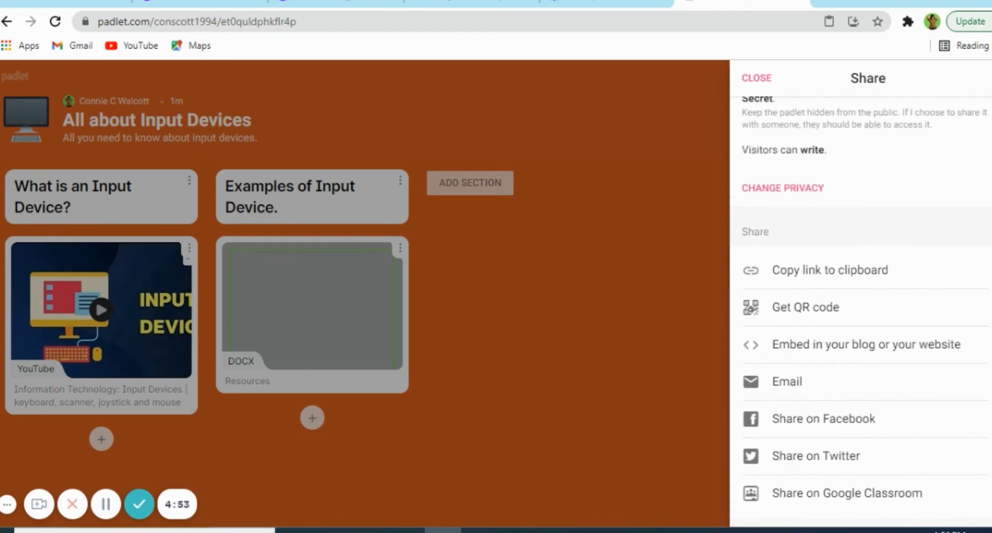
Step: Publish a text post 'An input device is...' under What is an Input Device?
click(755, 78)
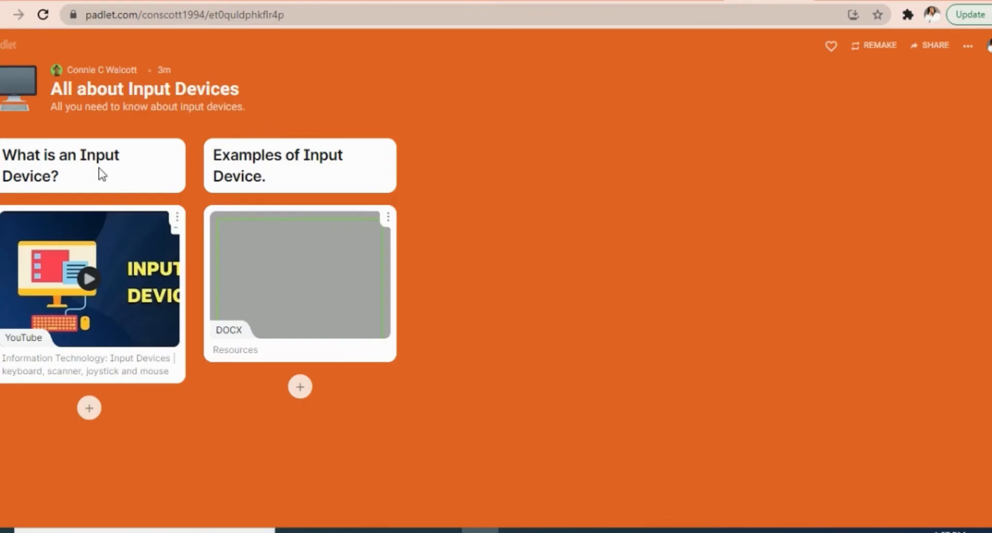
mouse_move(89, 408)
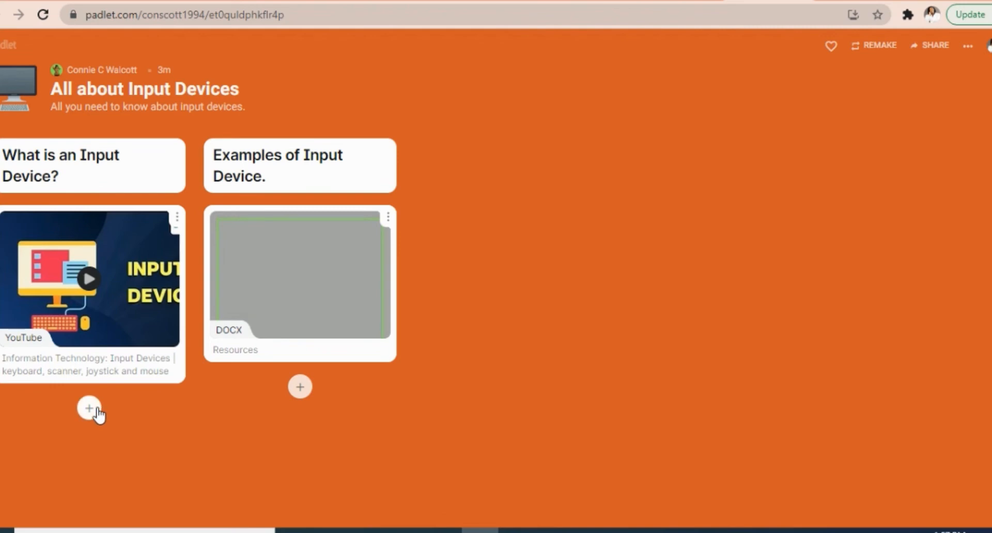
click(89, 408)
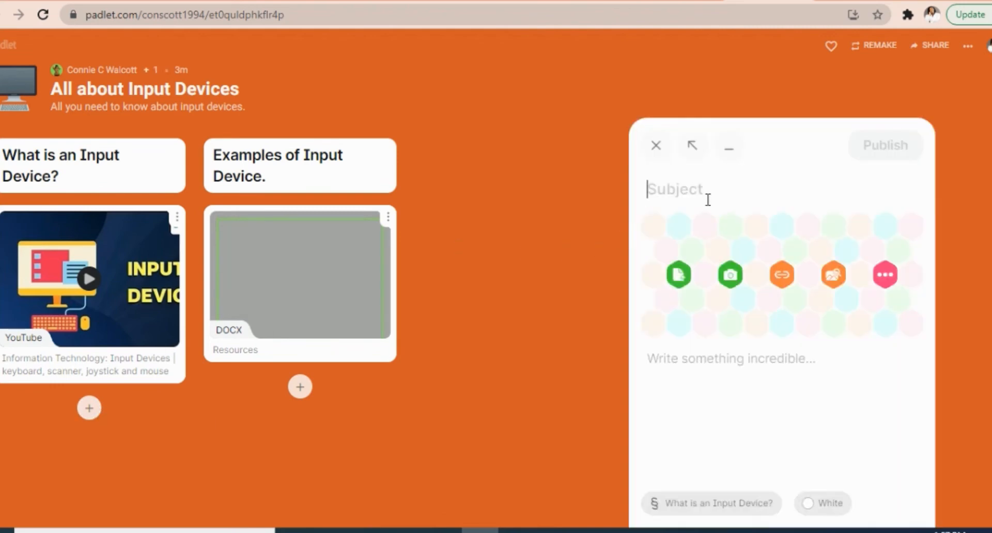
mouse_move(729, 274)
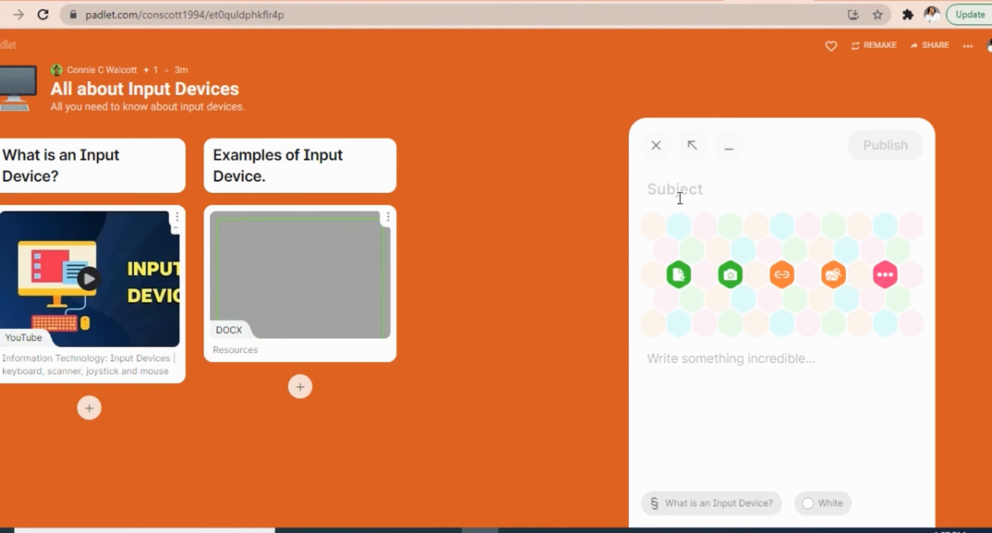
mouse_move(687, 195)
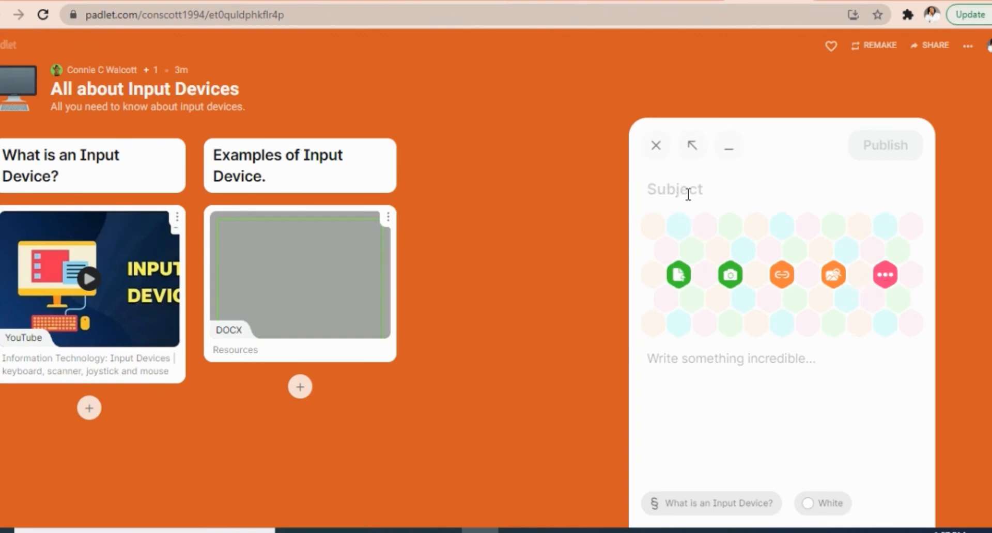
text(An inp)
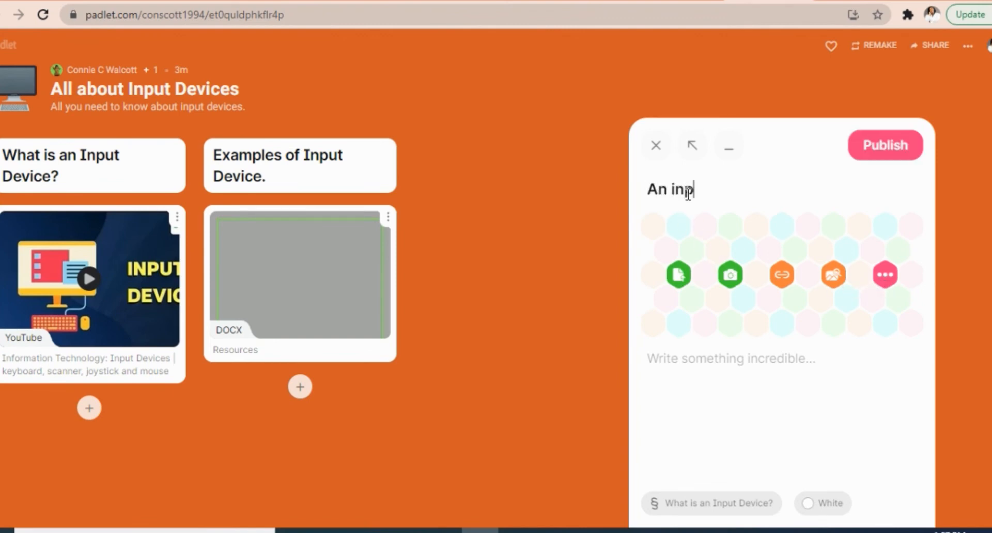
text(u)
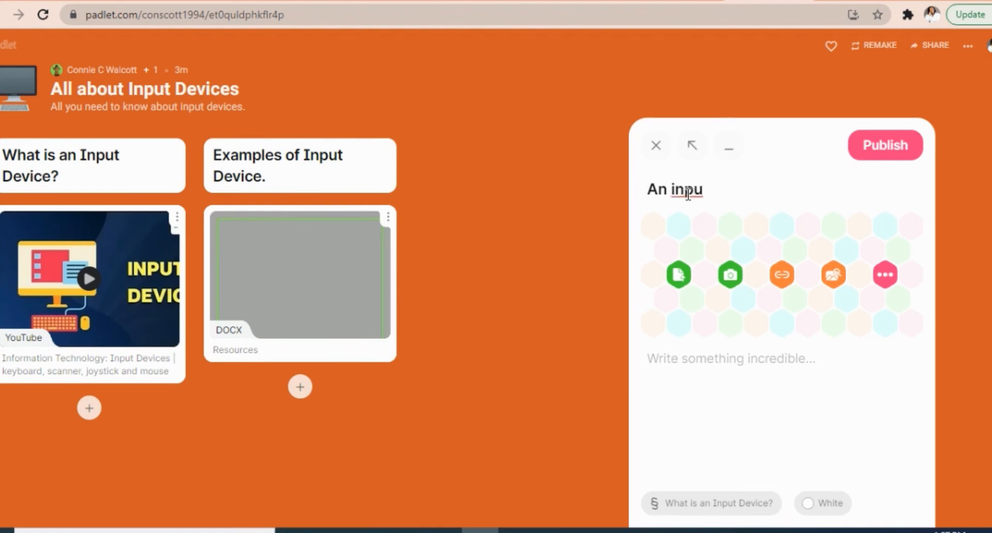
text(t devi)
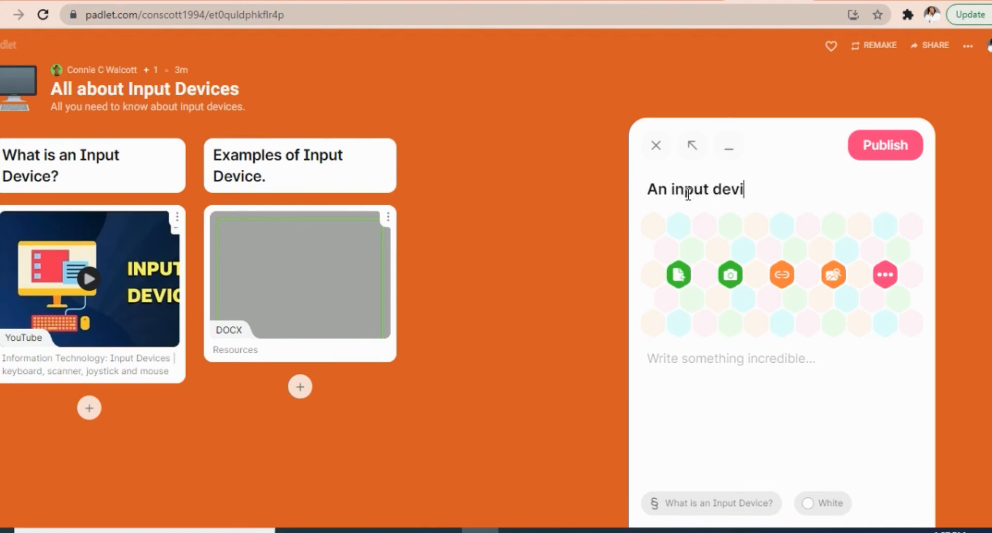
text(ce is)
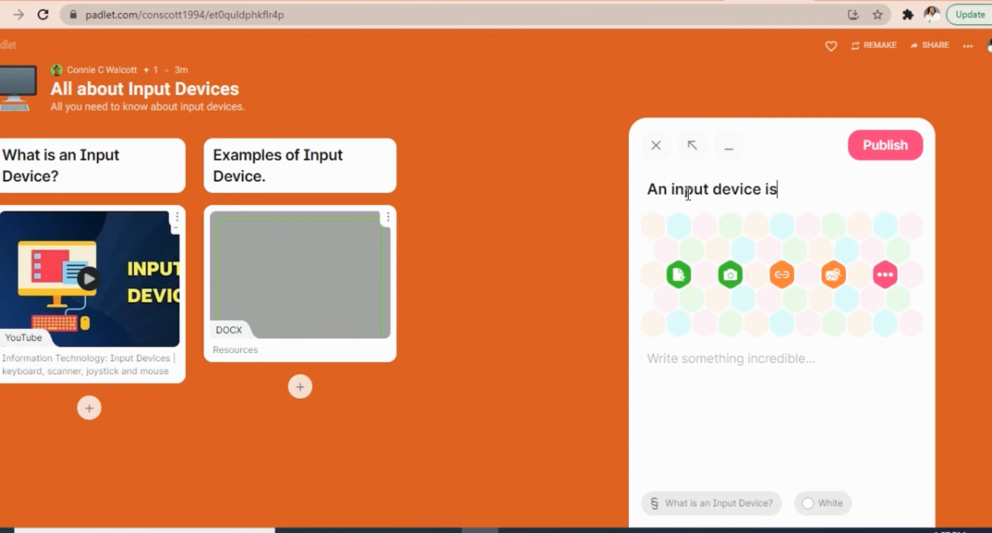
text(...)
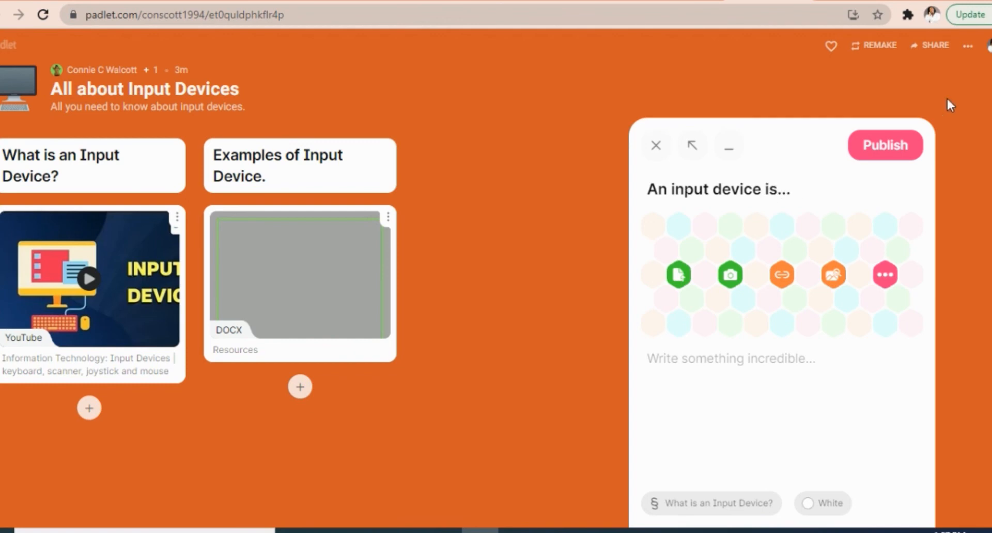
click(884, 145)
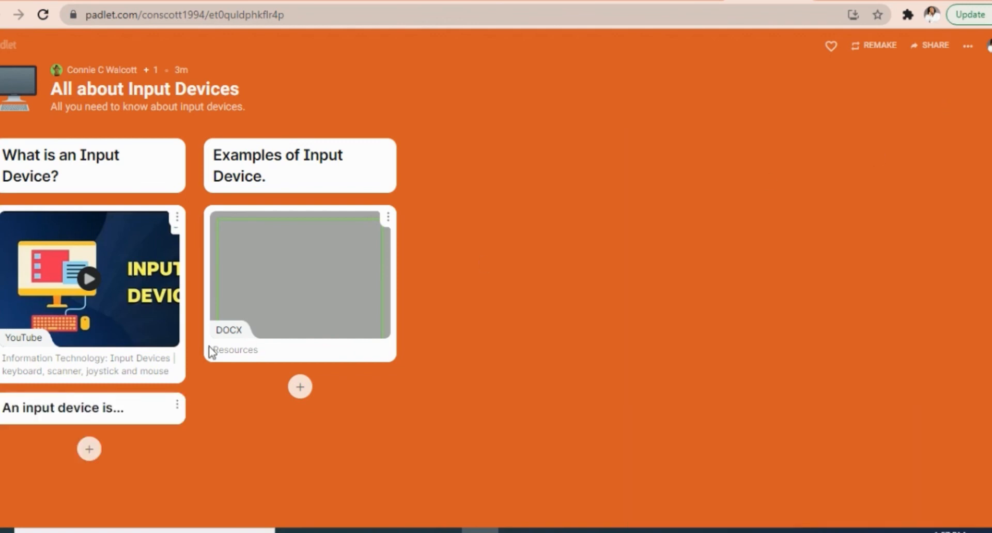
Step: Publish a new post containing a GIF of a hand using a computer mouse
click(299, 386)
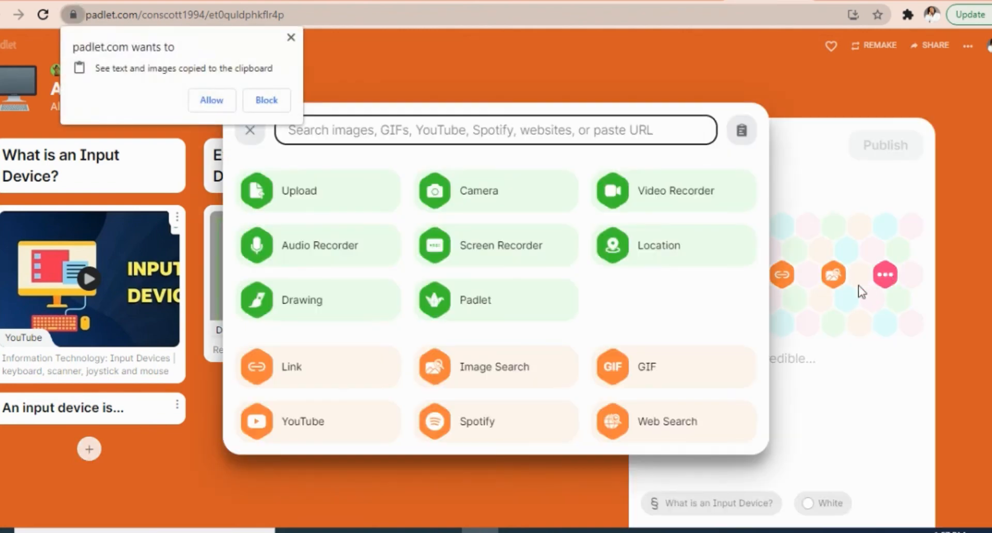
click(302, 421)
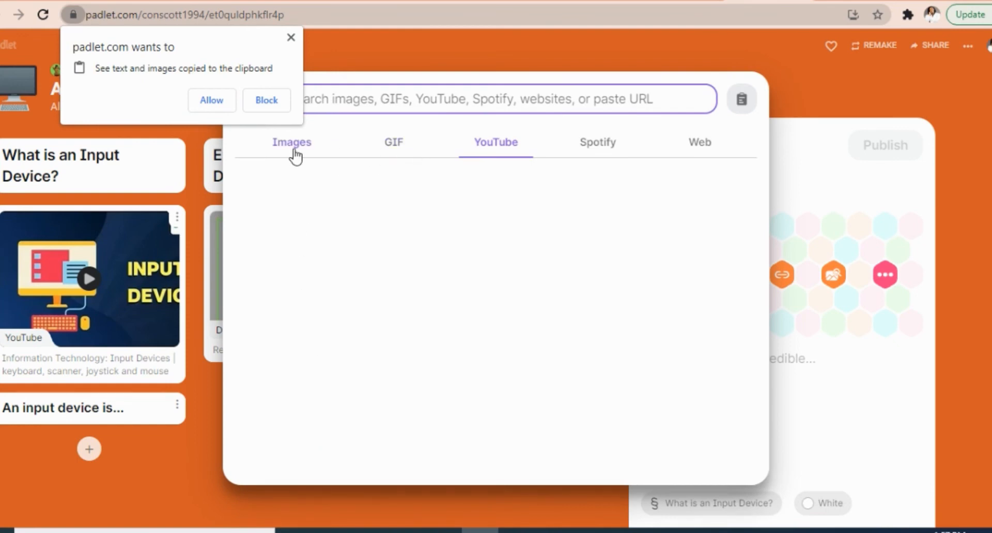
click(291, 141)
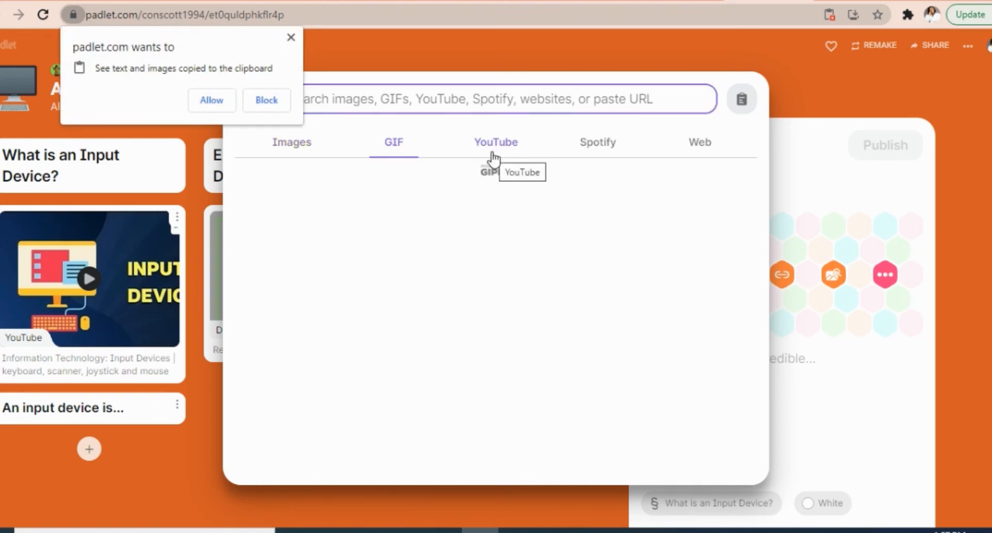
click(496, 141)
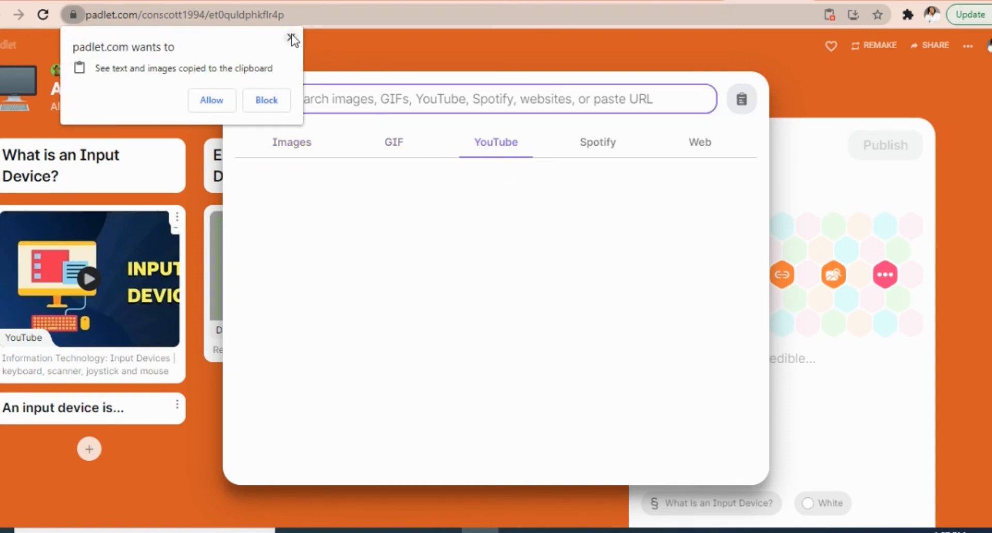
click(293, 40)
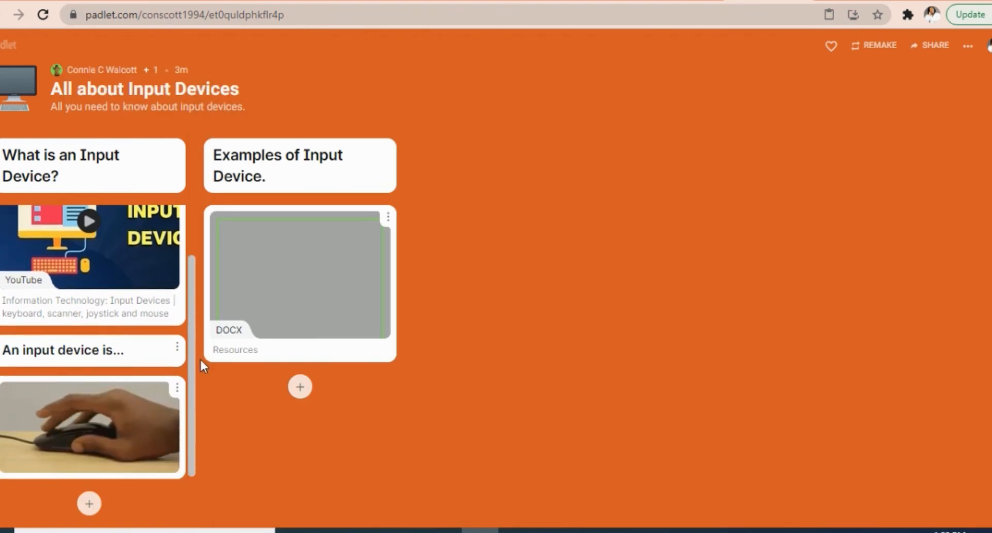
Step: Drag the mouse GIF post under Resources in 'Examples of Input Device.' and open board options
drag(90, 427, 302, 414)
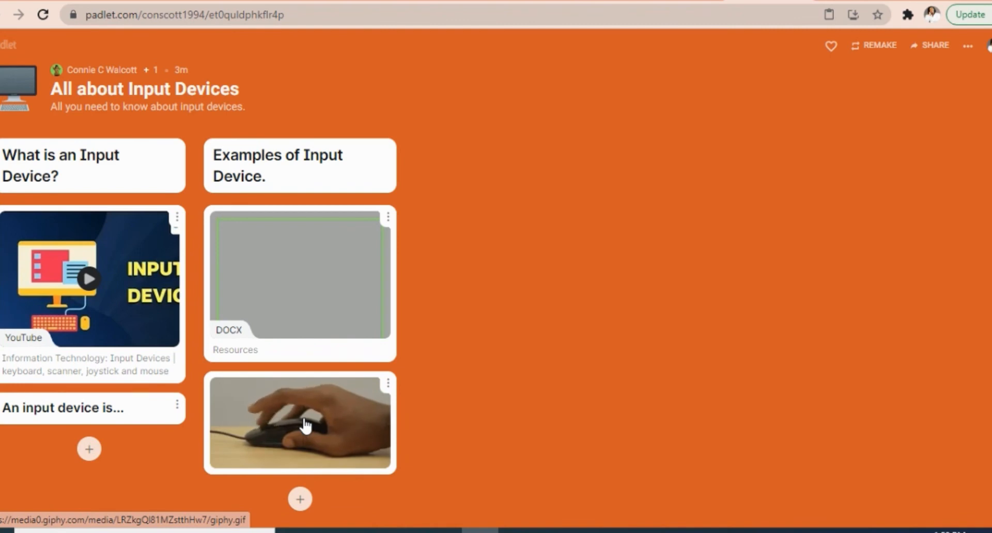
mouse_move(340, 192)
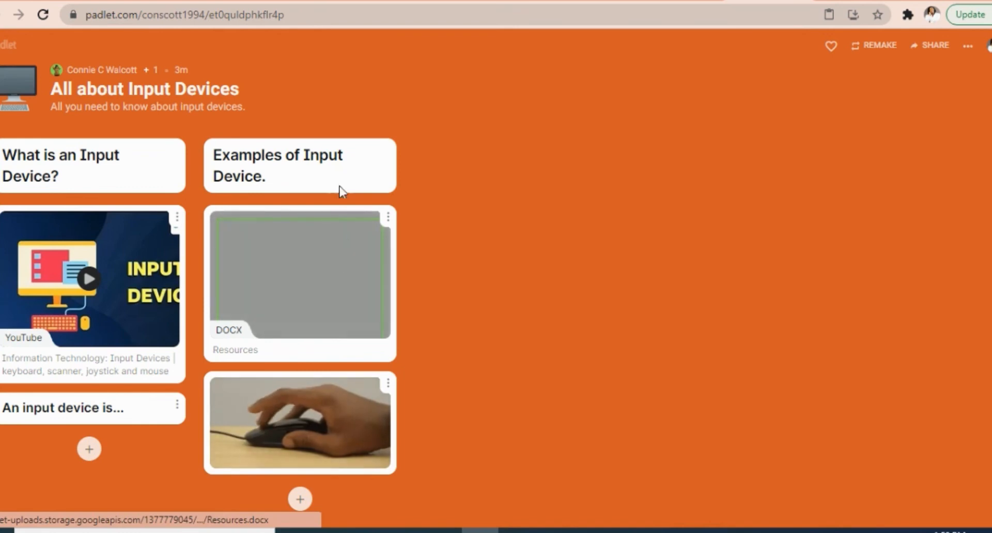
mouse_move(688, 161)
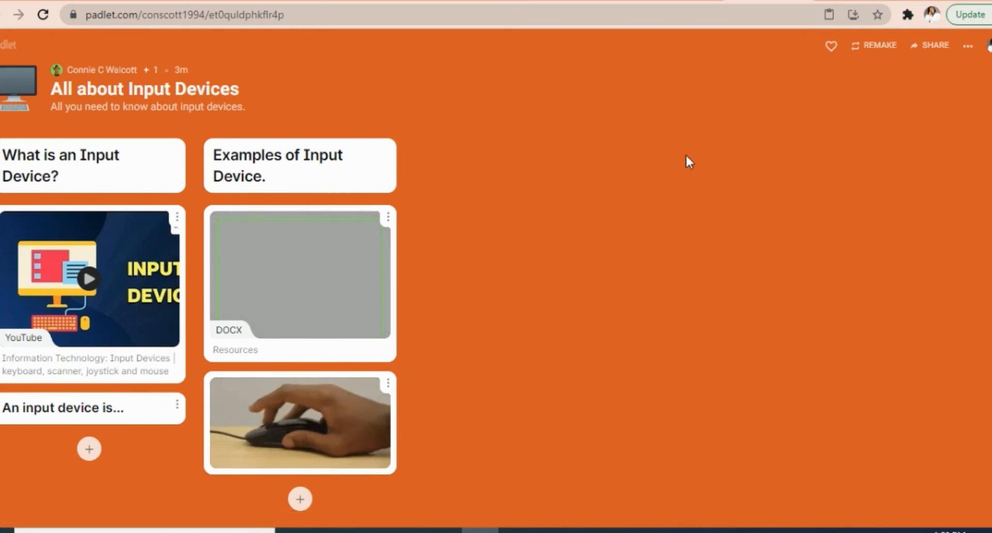
mouse_move(423, 269)
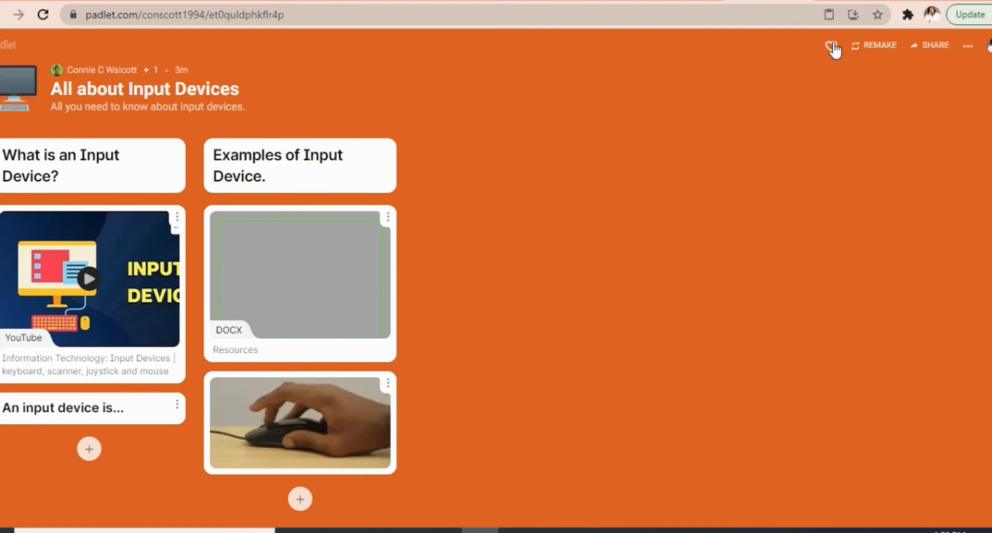
click(966, 45)
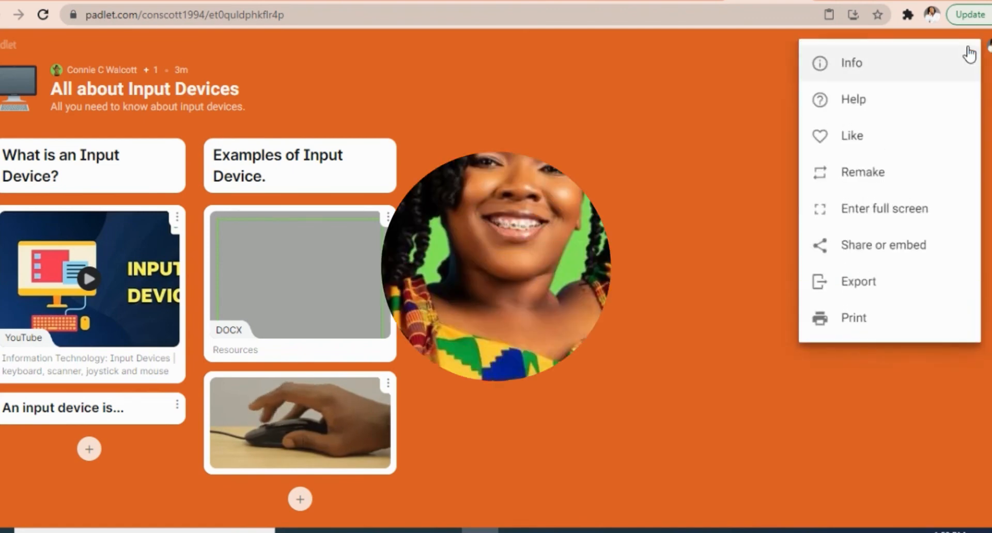